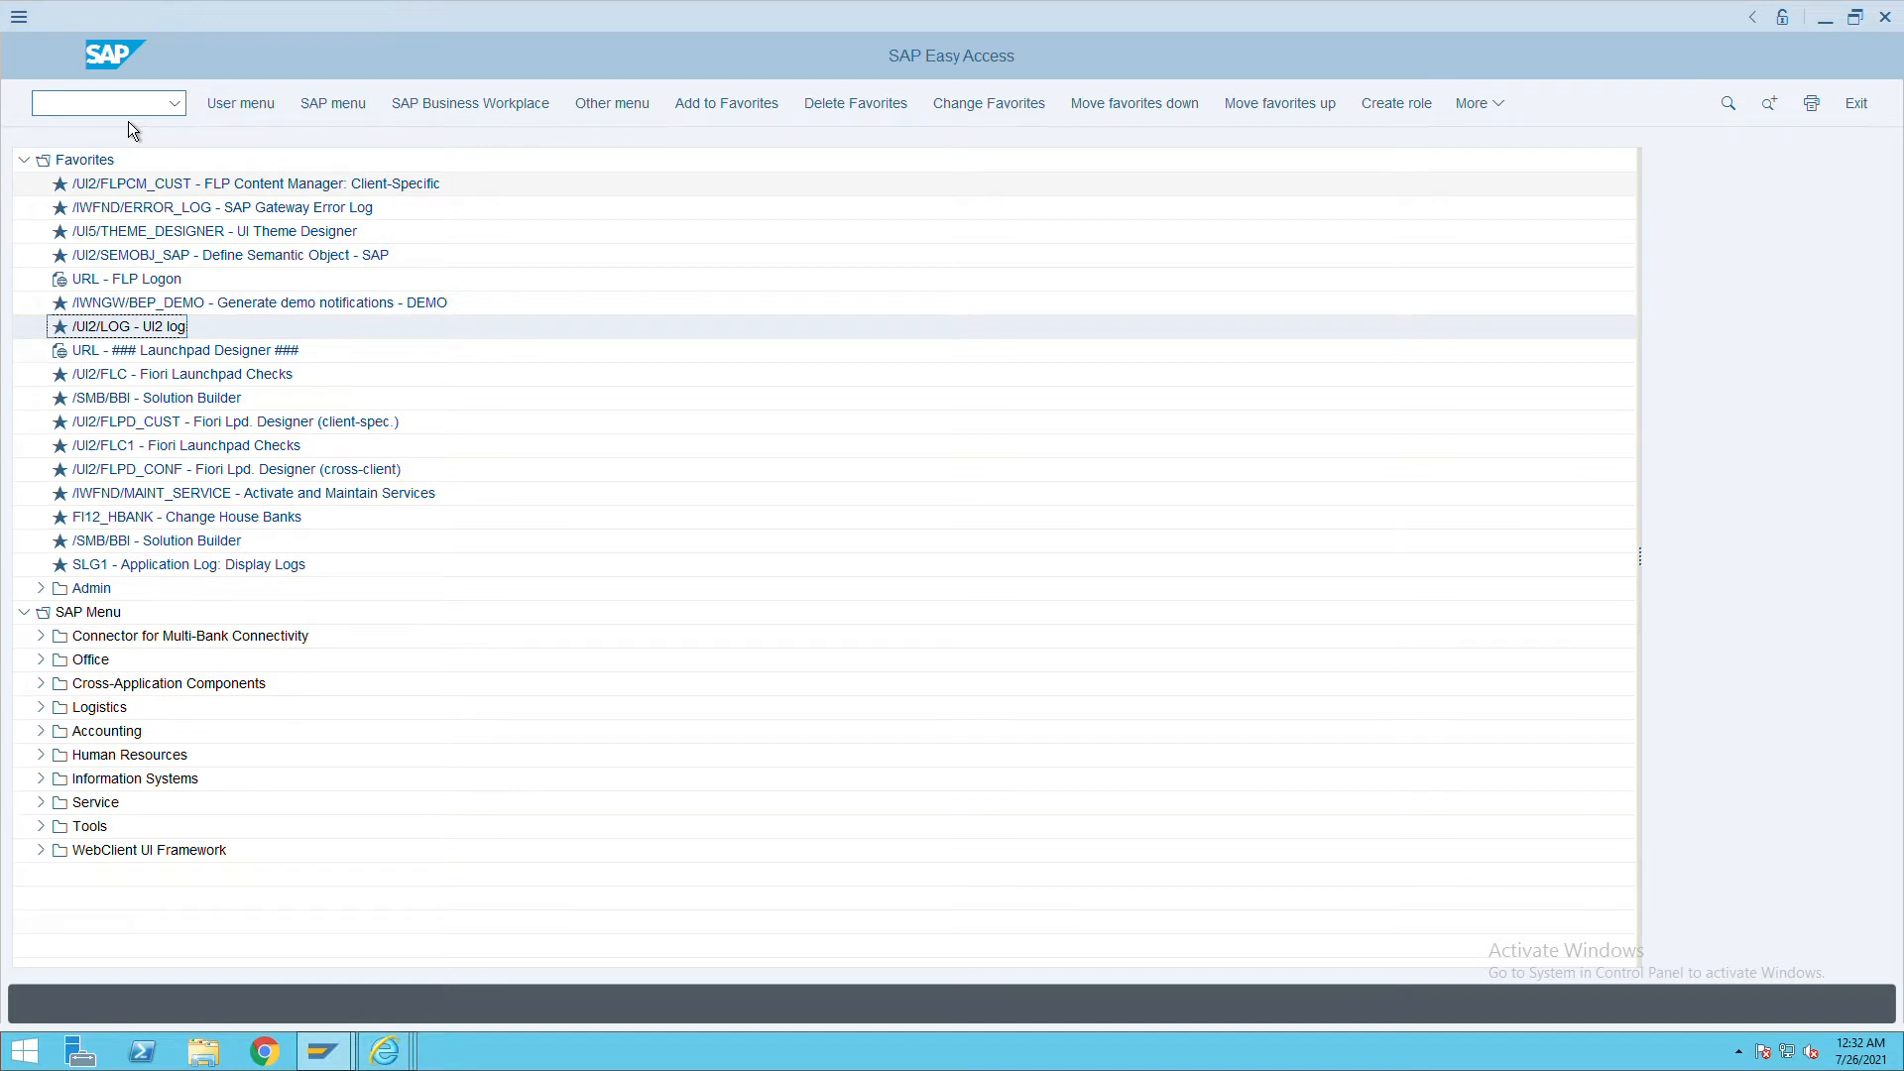
Step: Enter transaction OBBS to open the currency translation ratios overview
type("o")
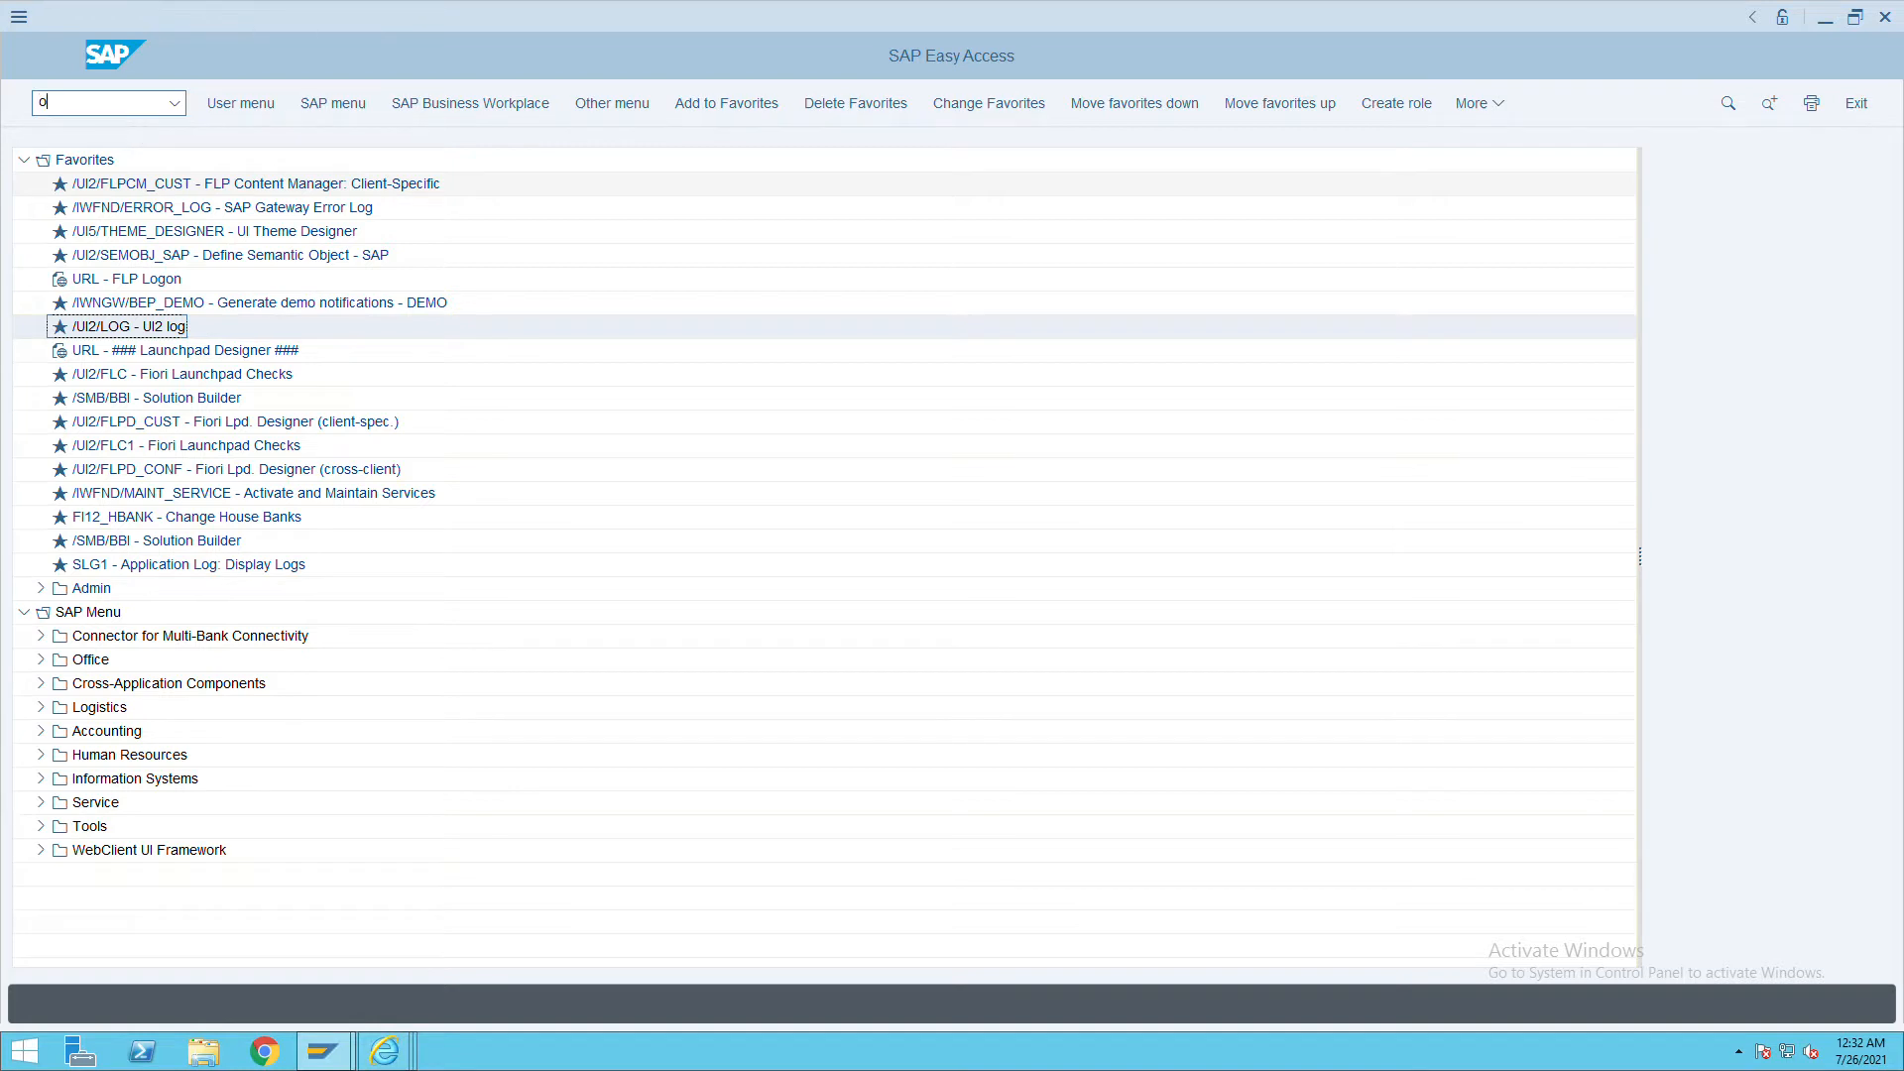
type("bbs")
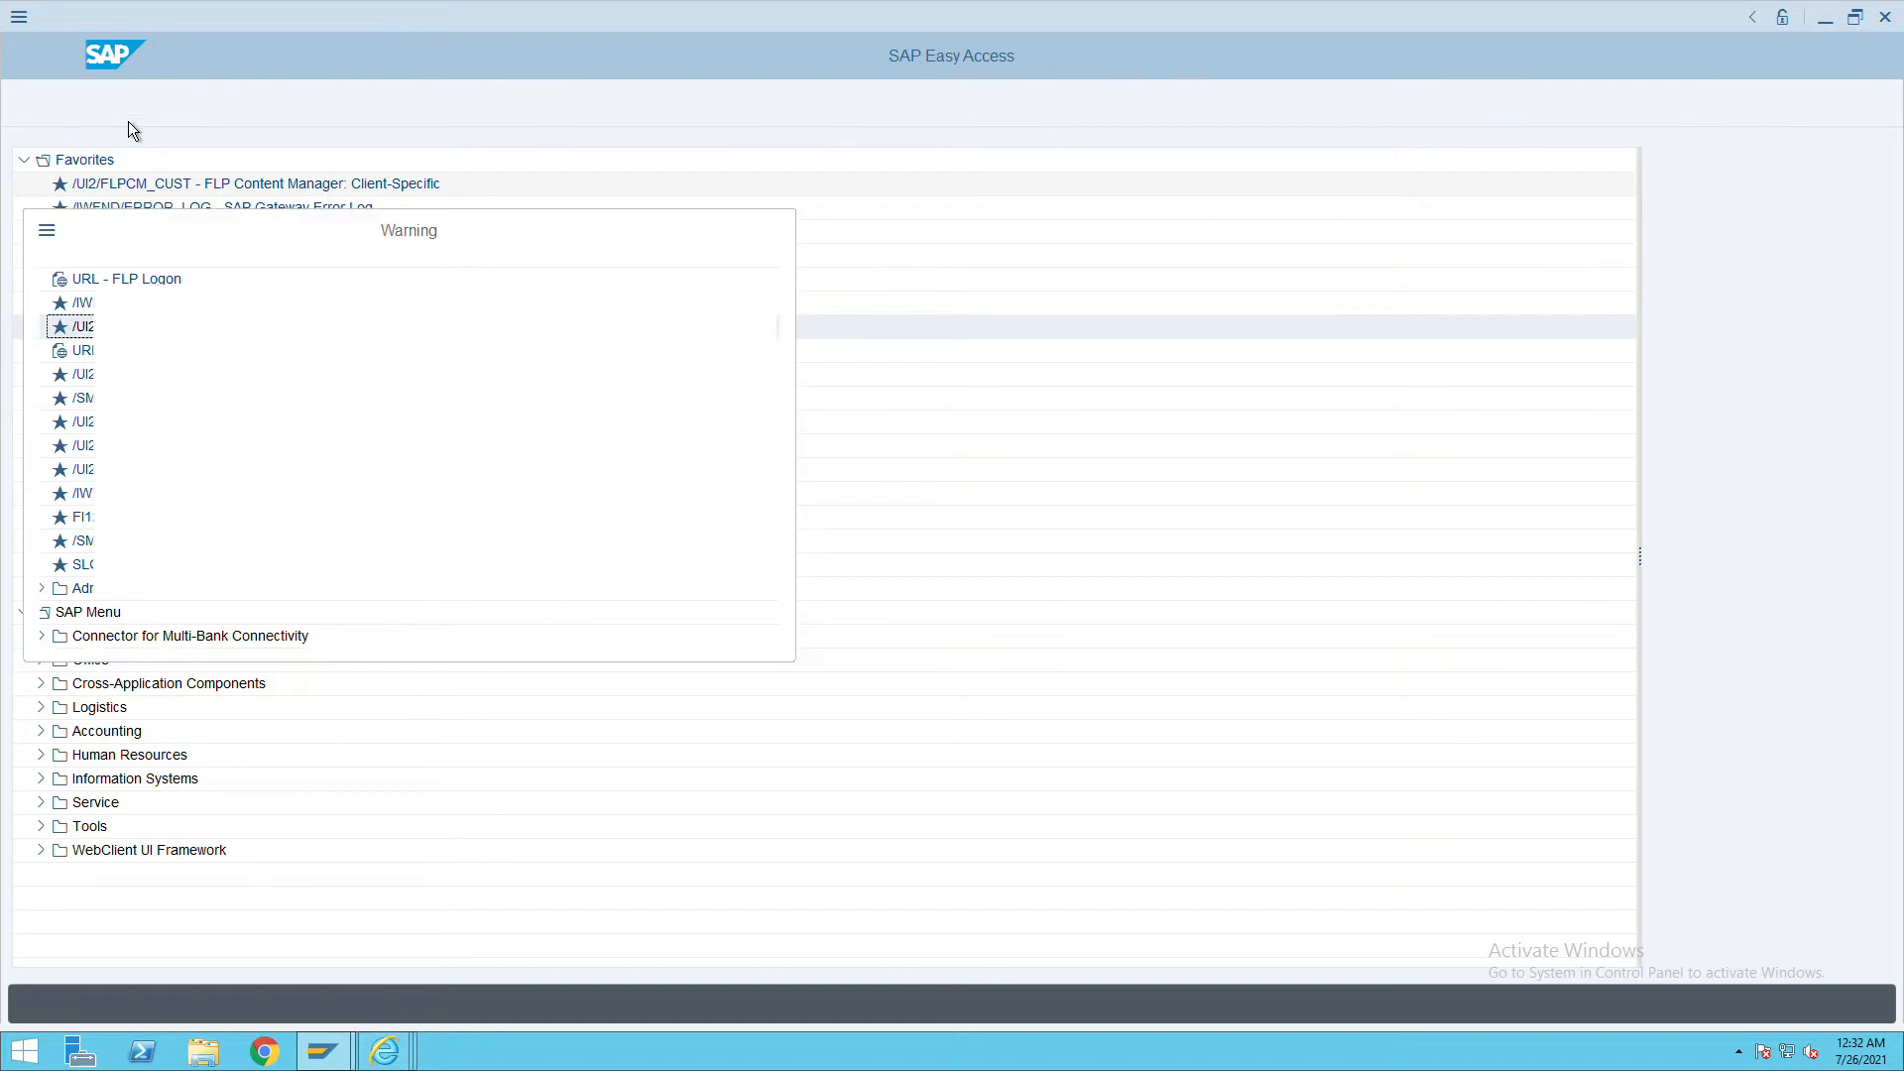
mouse_move(176, 614)
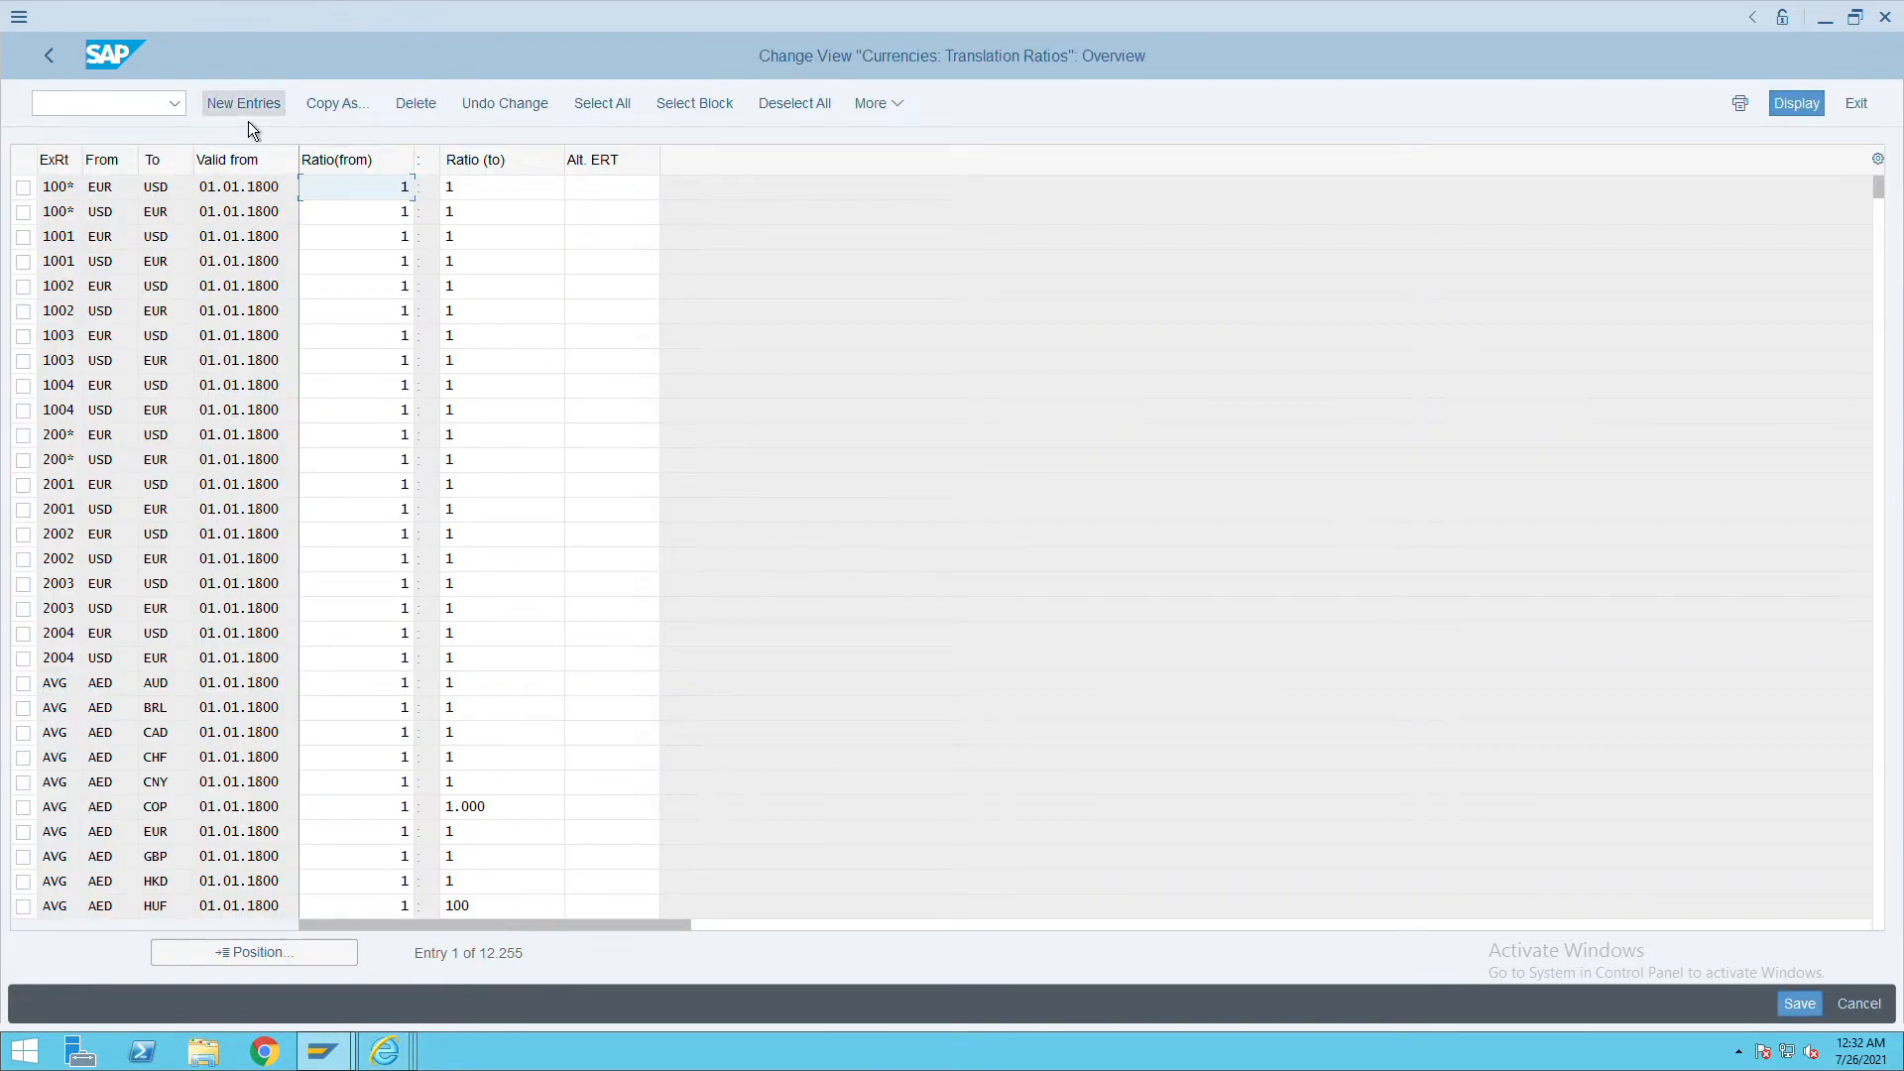
Step: Add a new entry: rate type 9001, USD to INR, valid from 01.01.1900, ratio 1:1
left_click(243, 103)
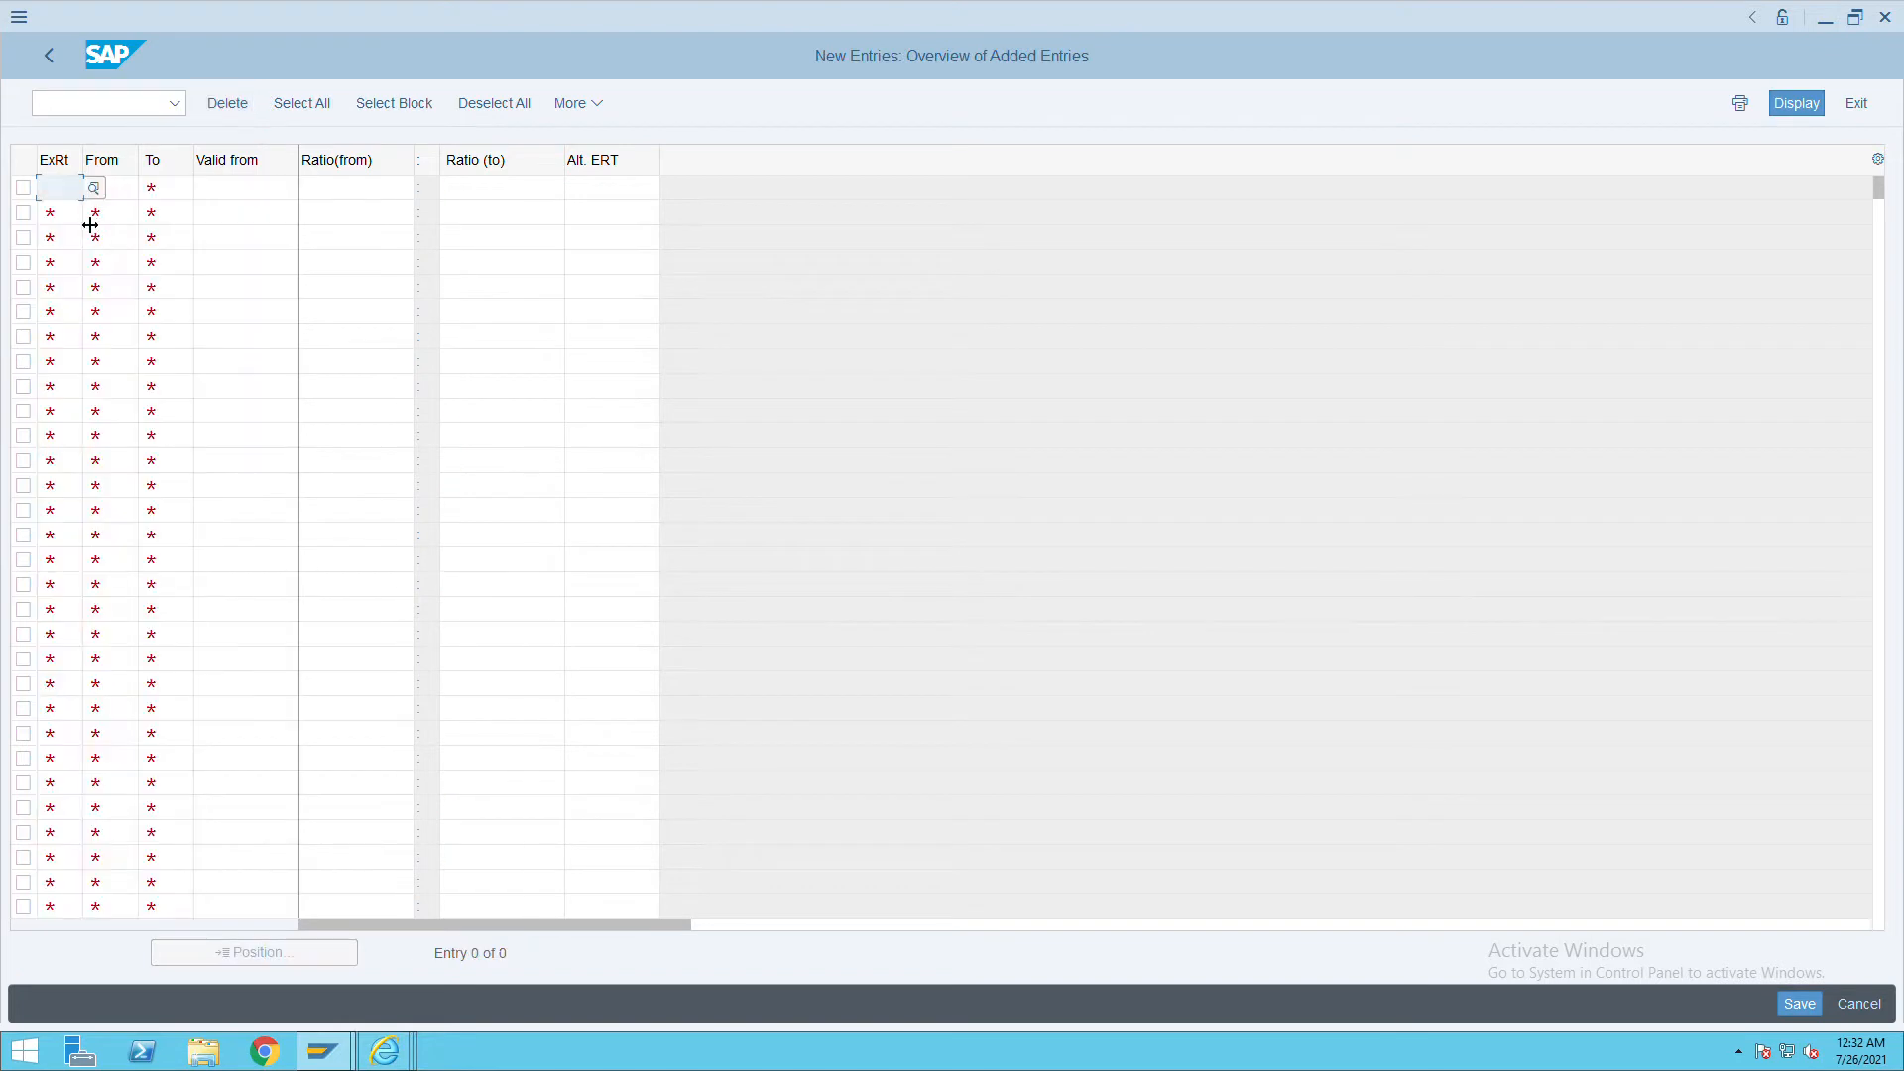
type("9")
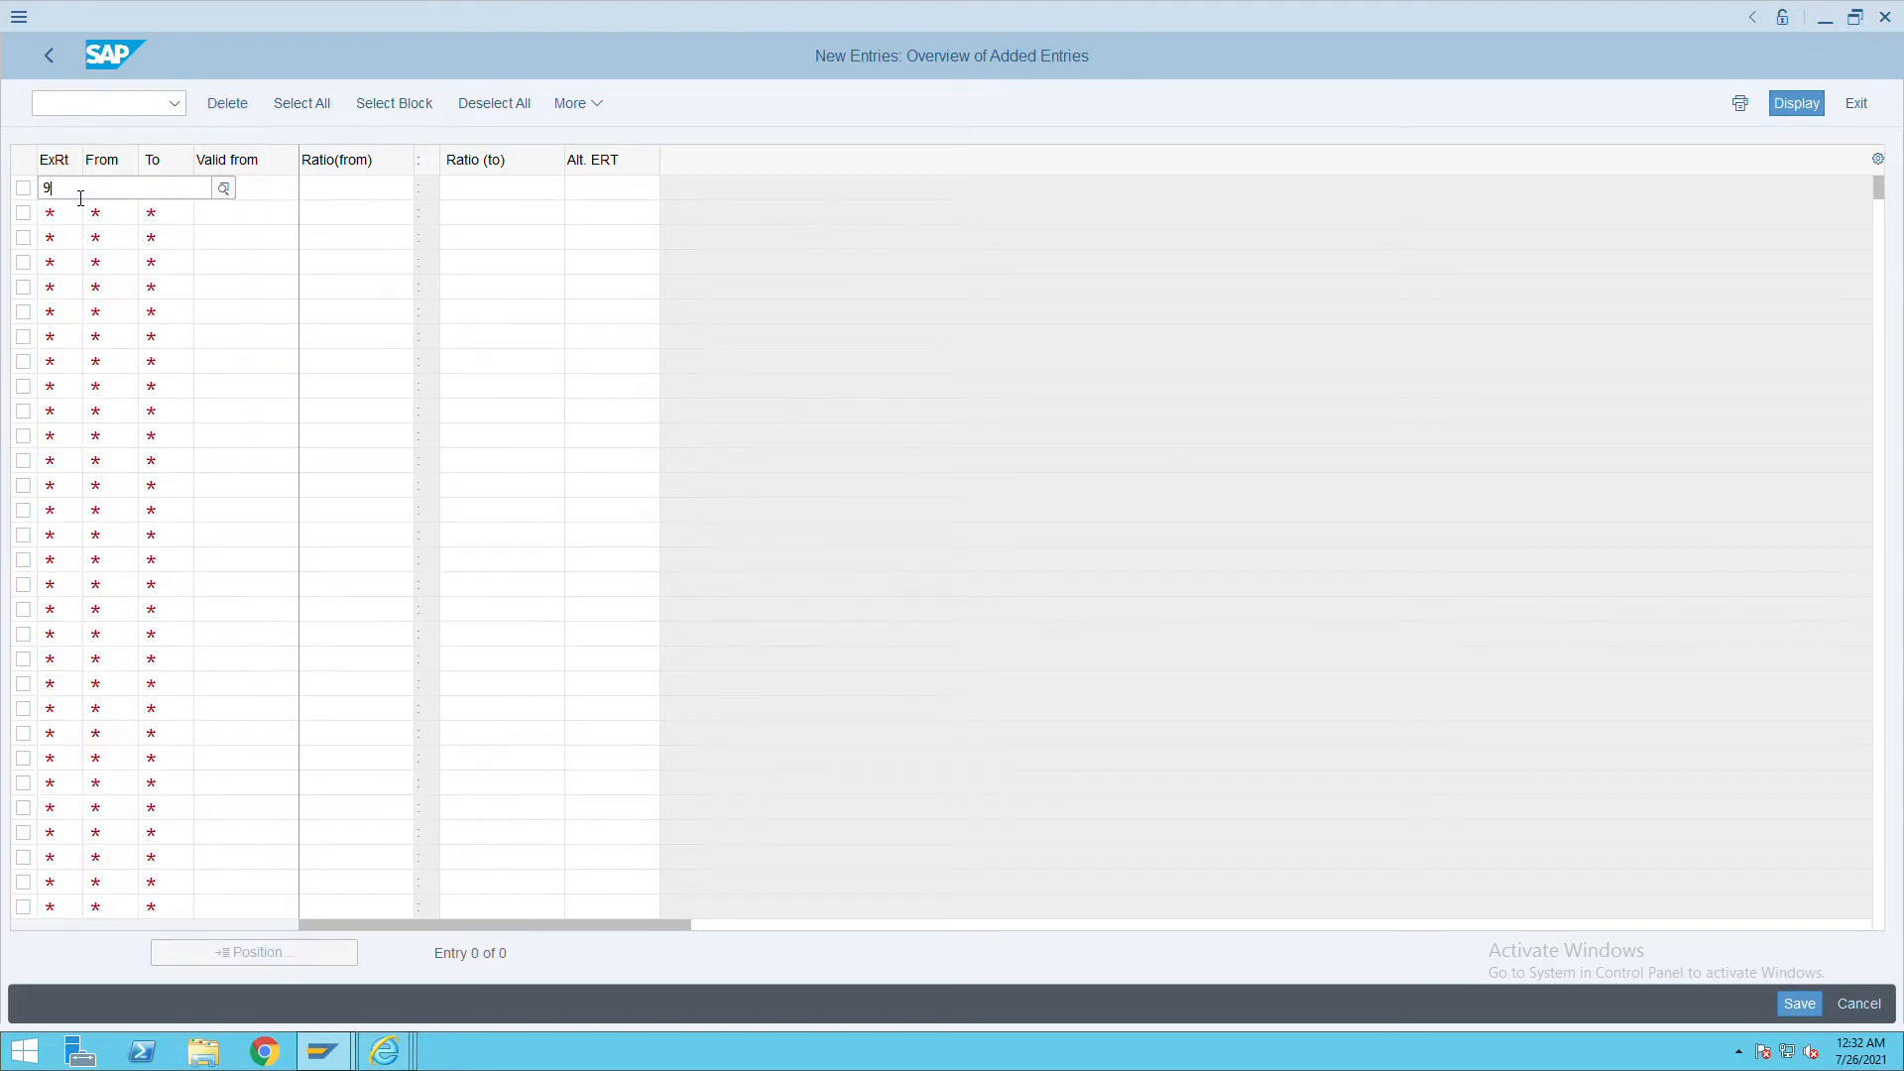
type("001")
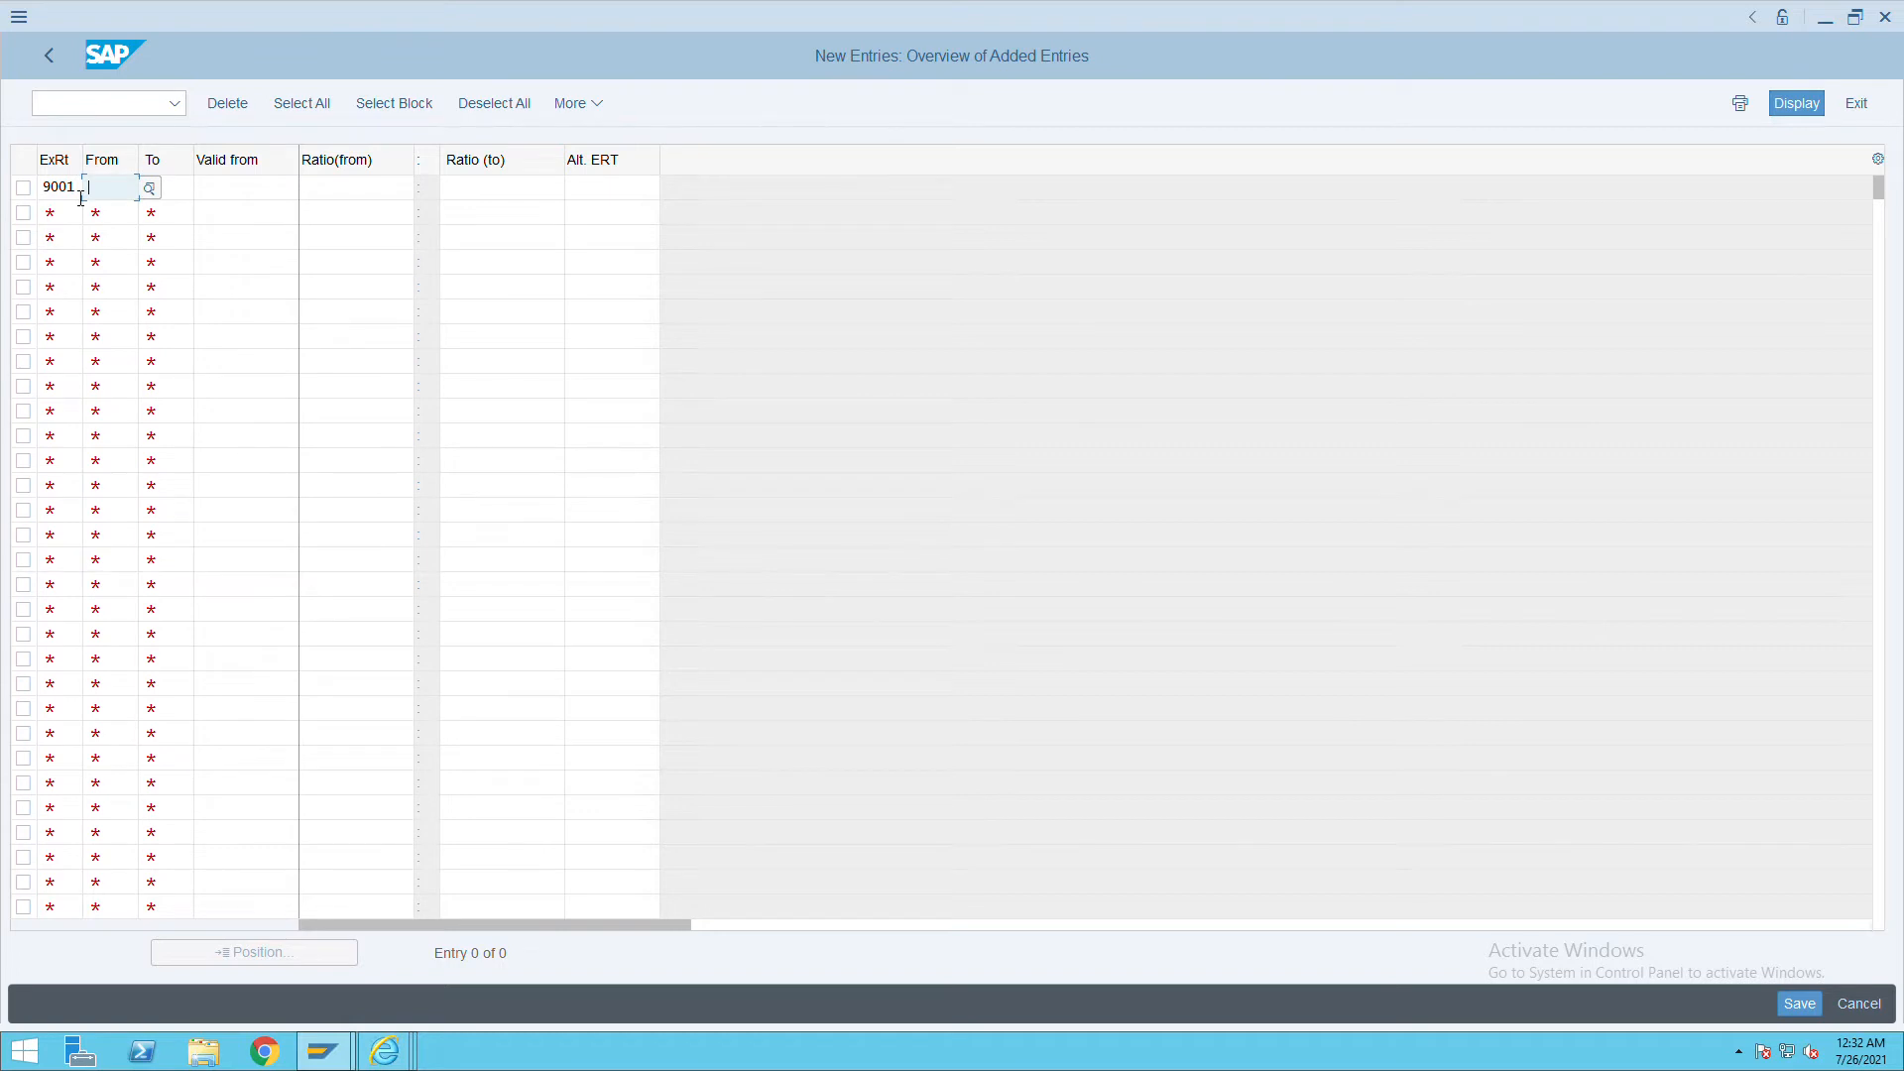
type("usd")
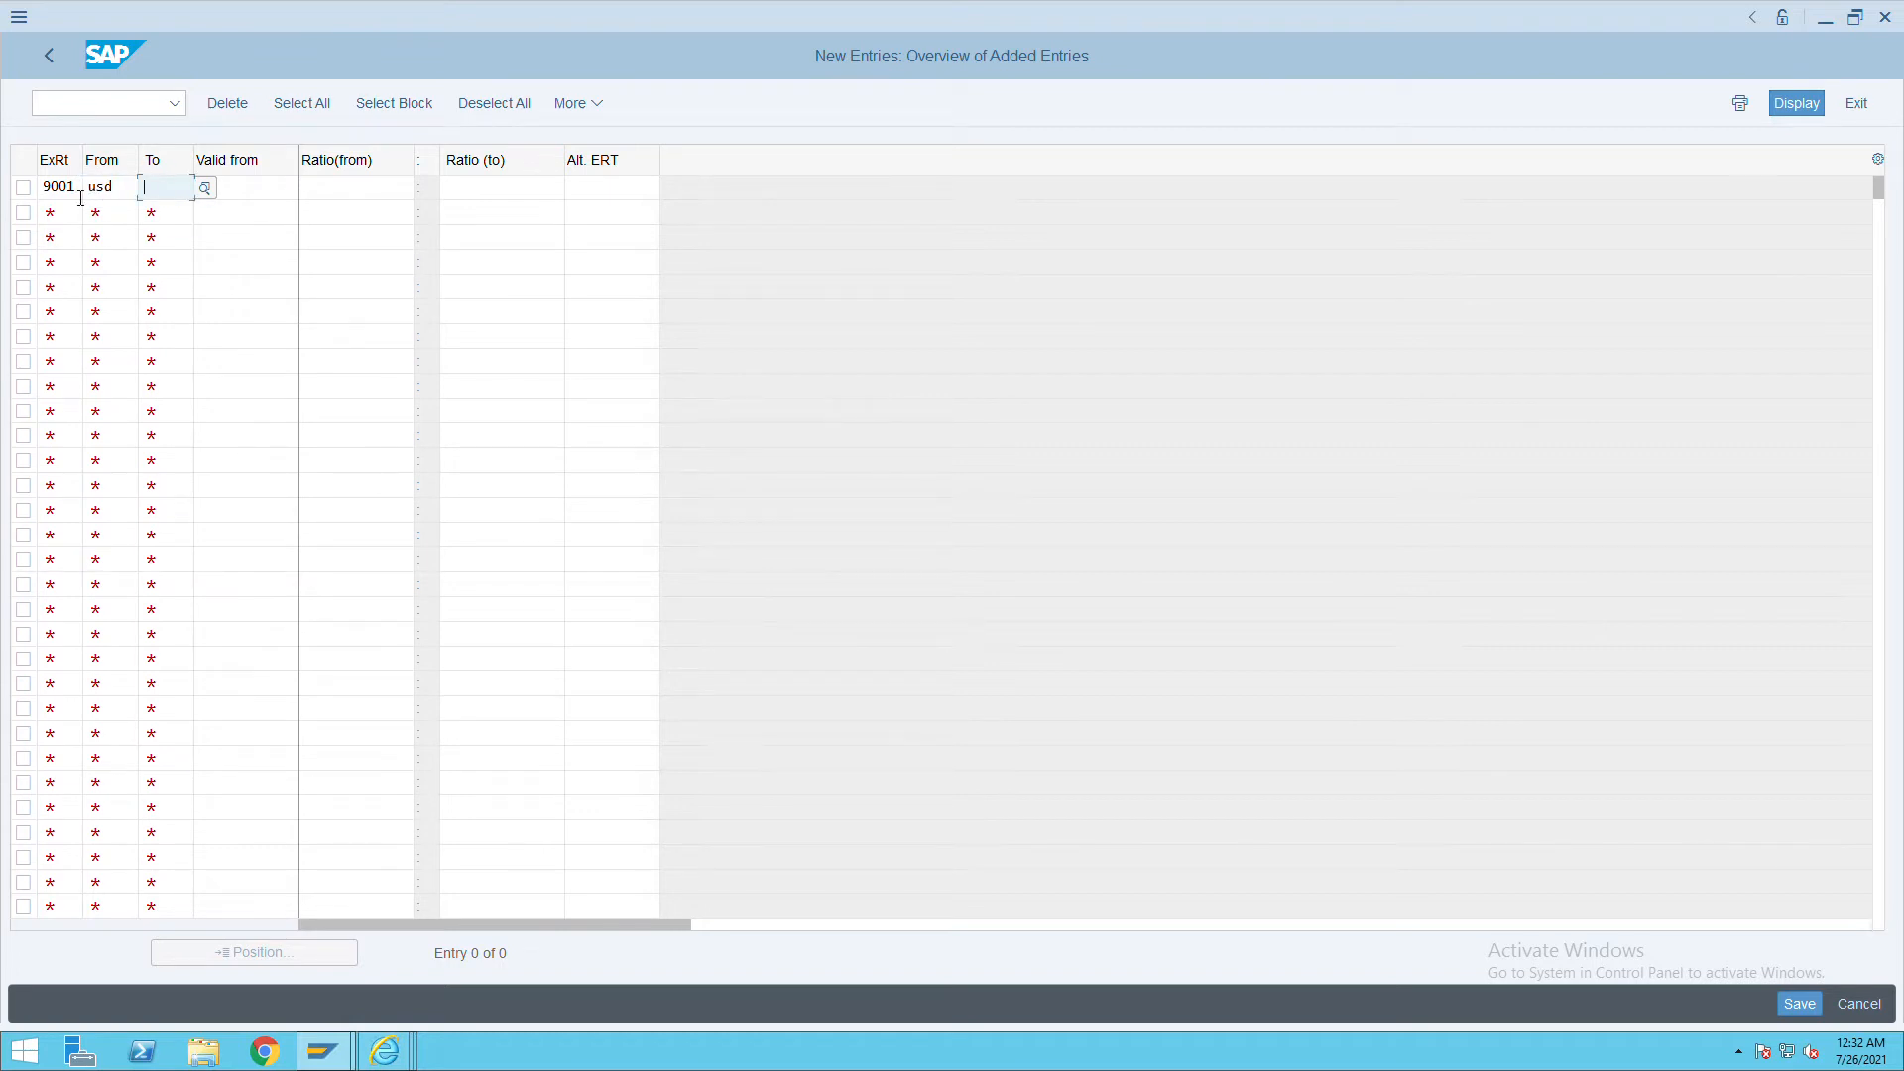
type("inr")
left_click(245, 186)
type("01.01.1900")
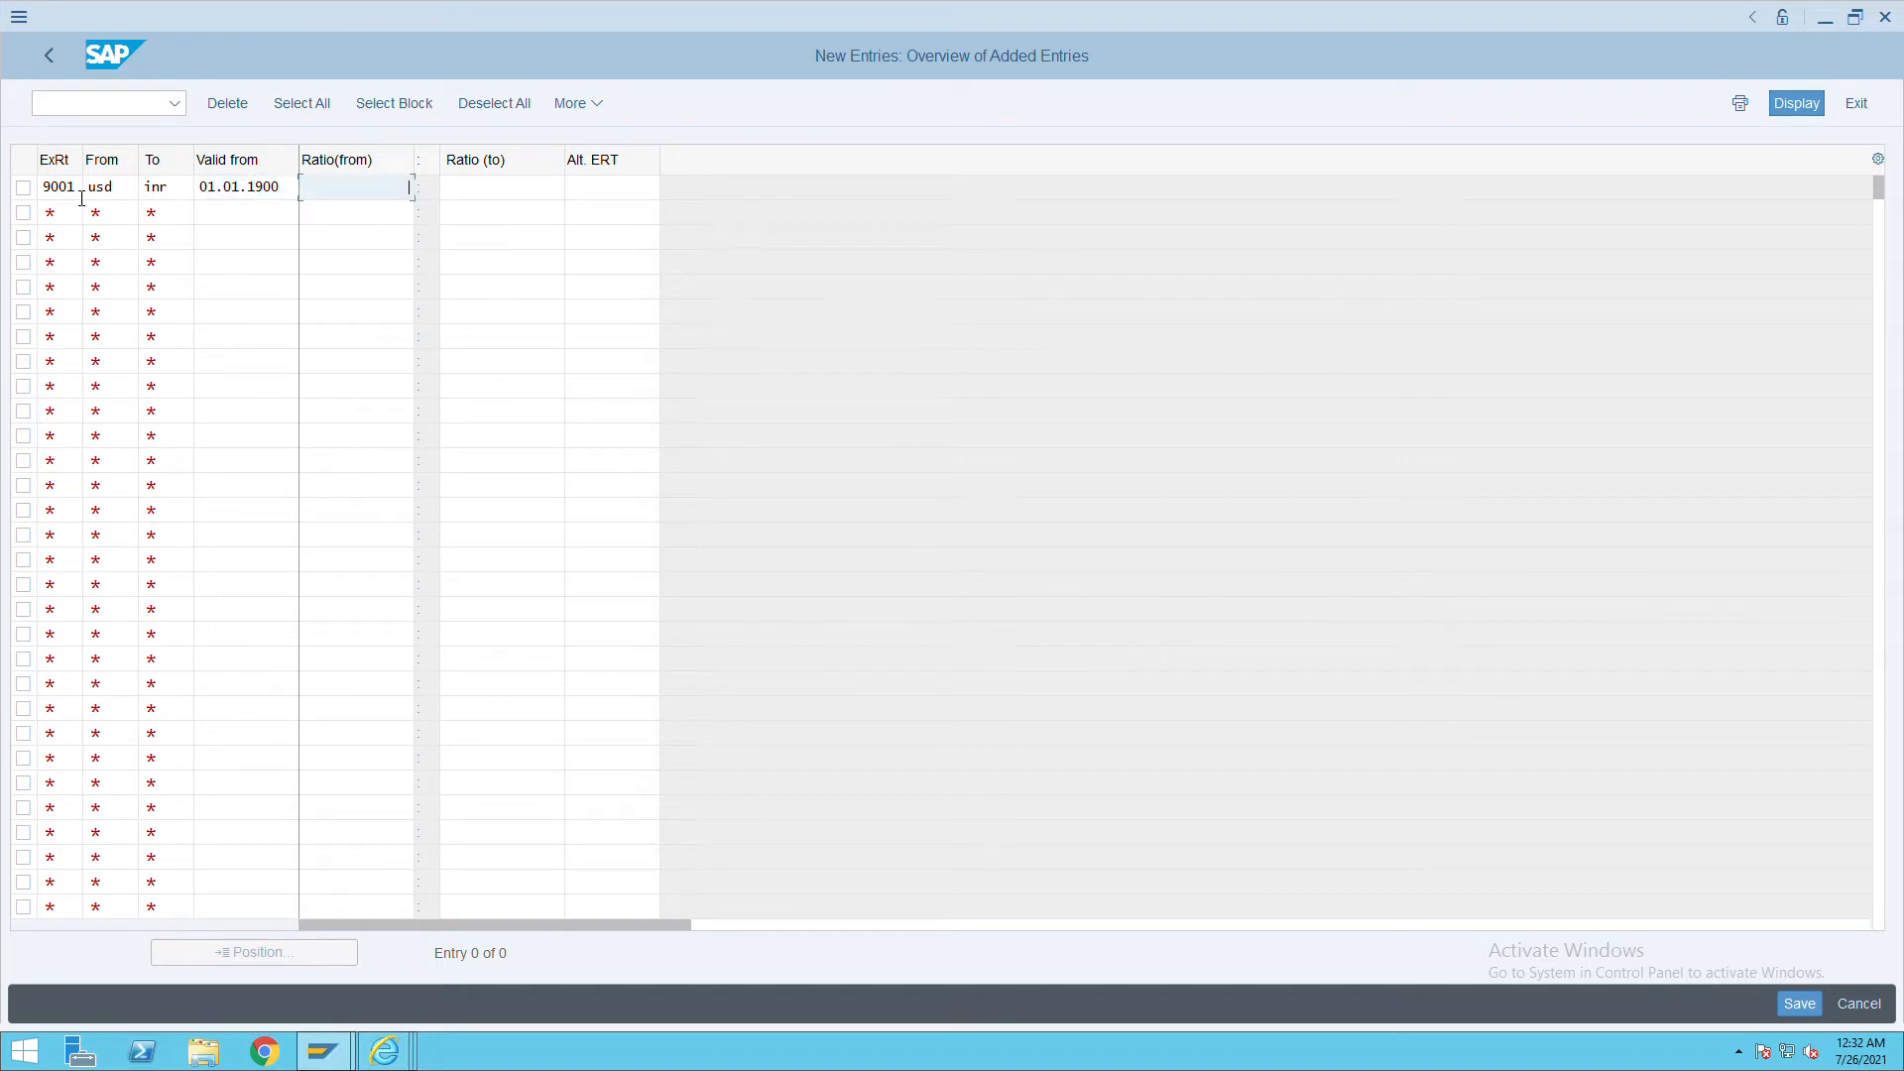
type("1")
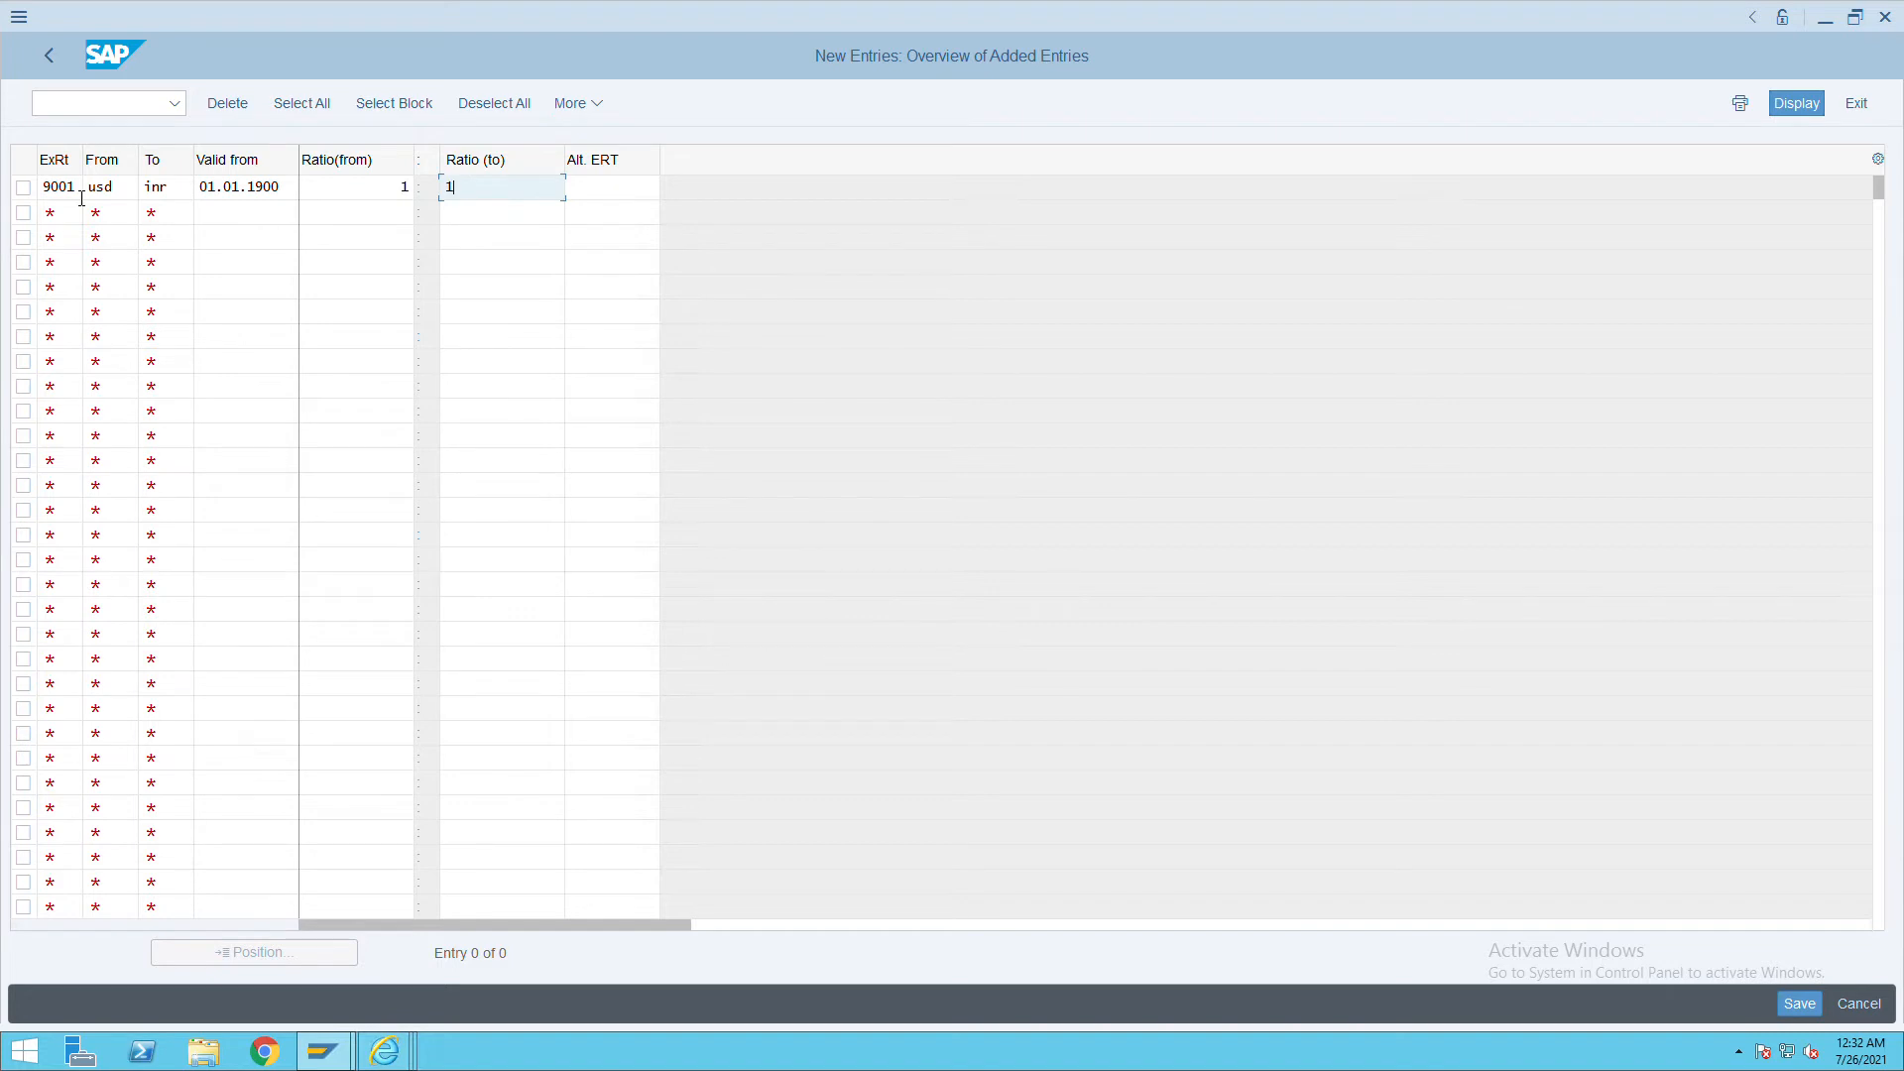
mouse_move(65, 219)
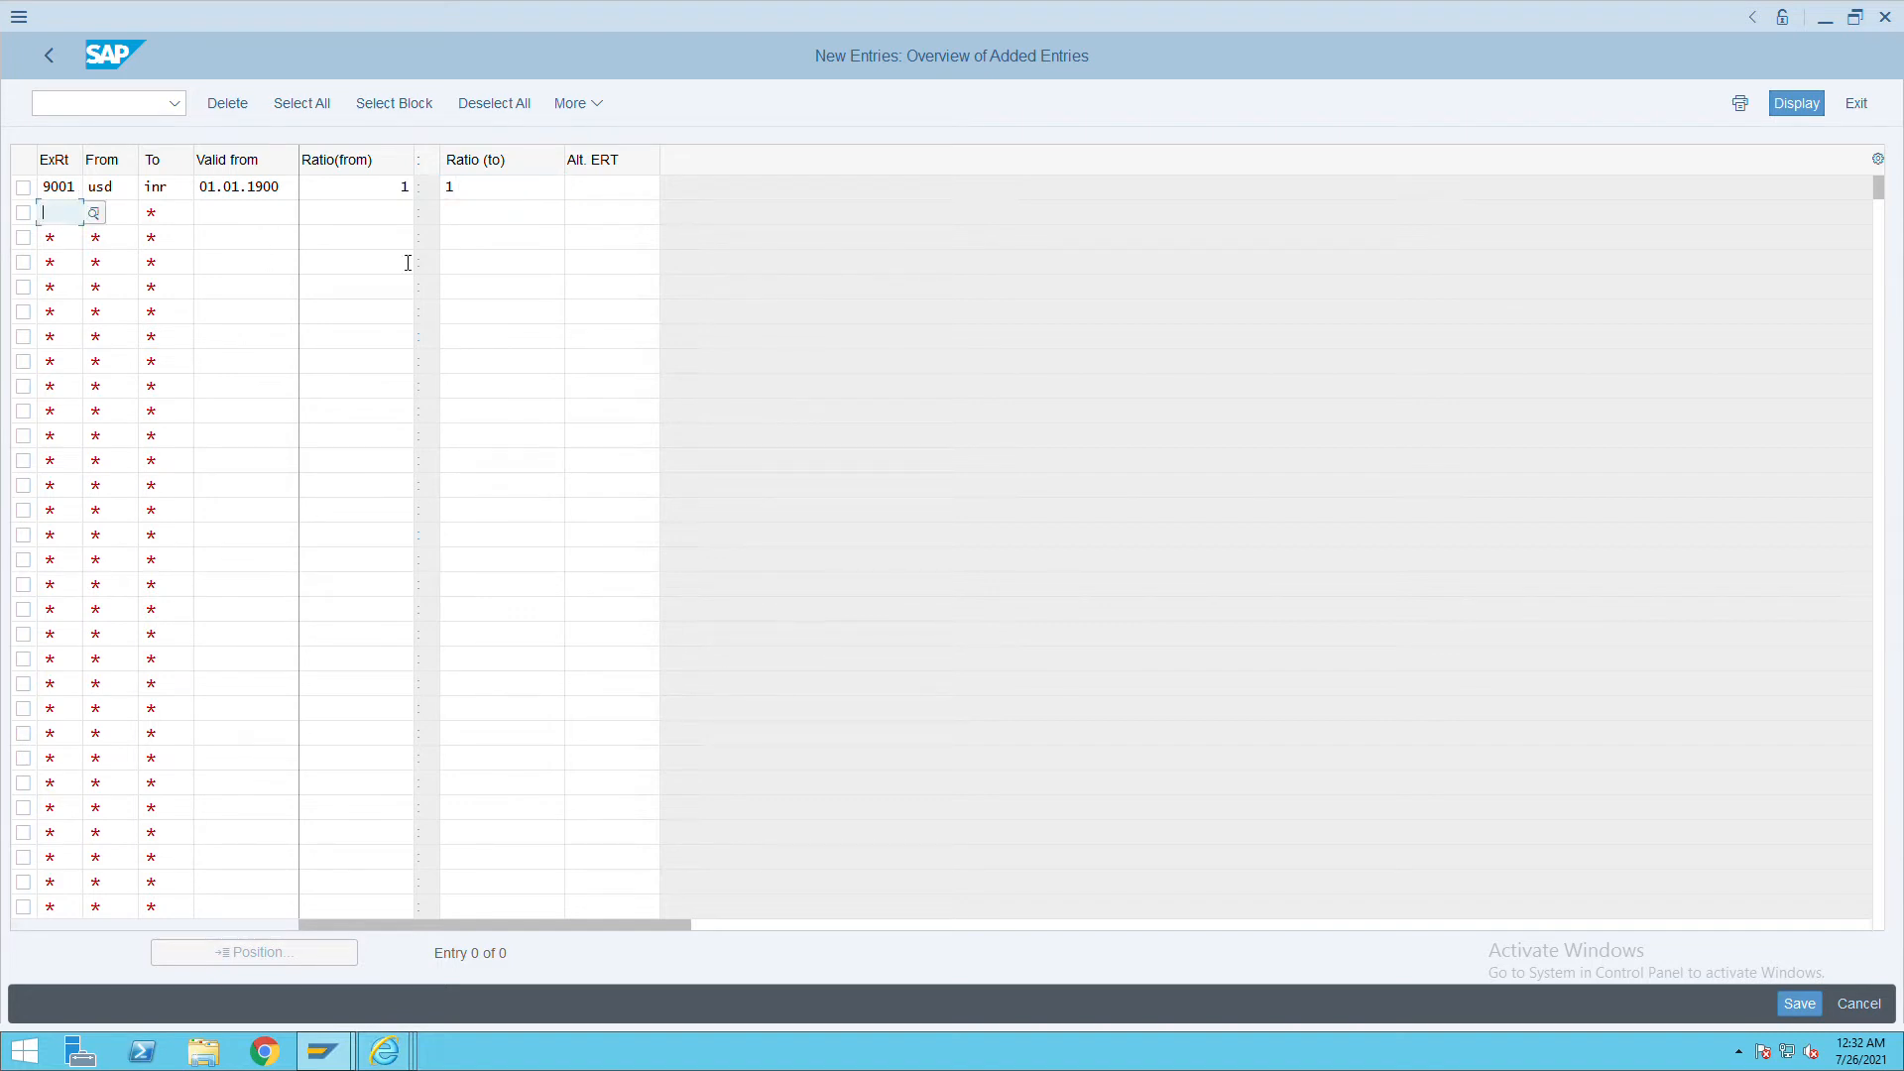
Step: Add rate type 9001 from Indian Rupee to USD with ratio 1:1
type("9001")
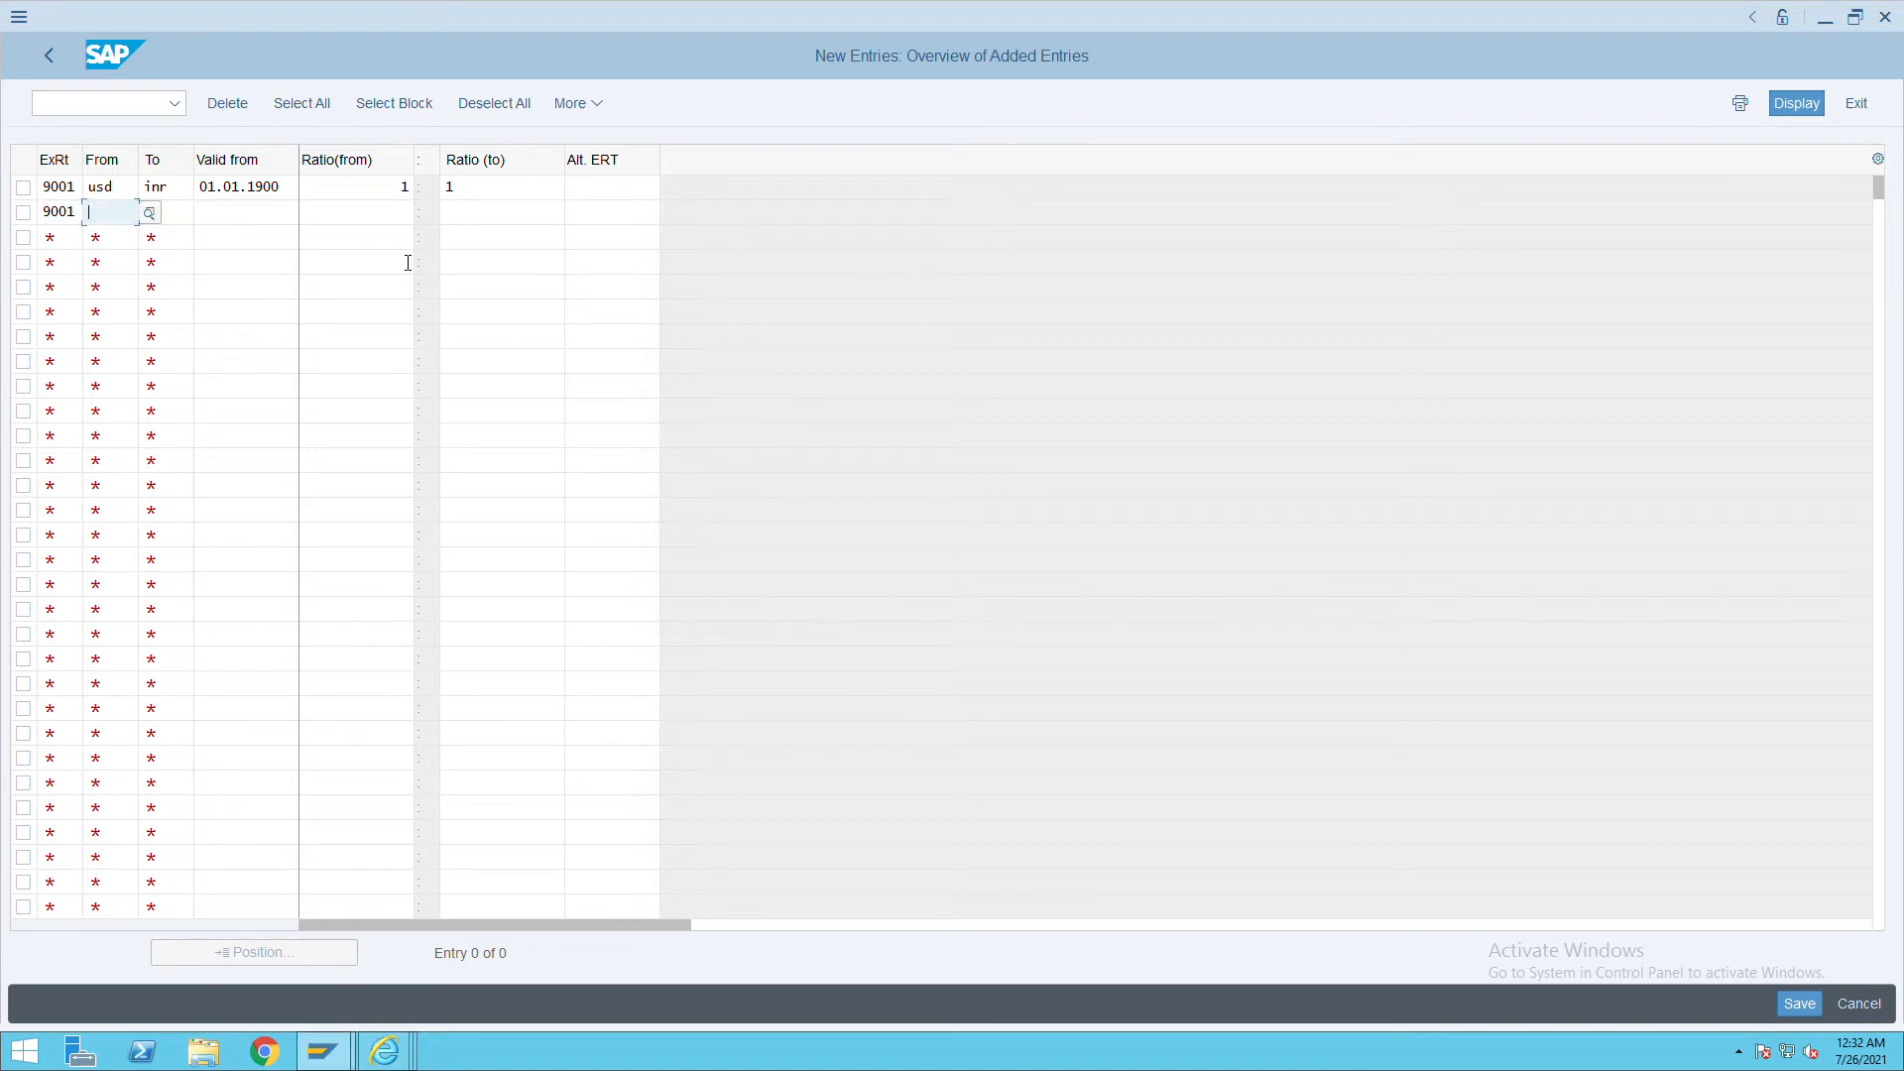
type("inr")
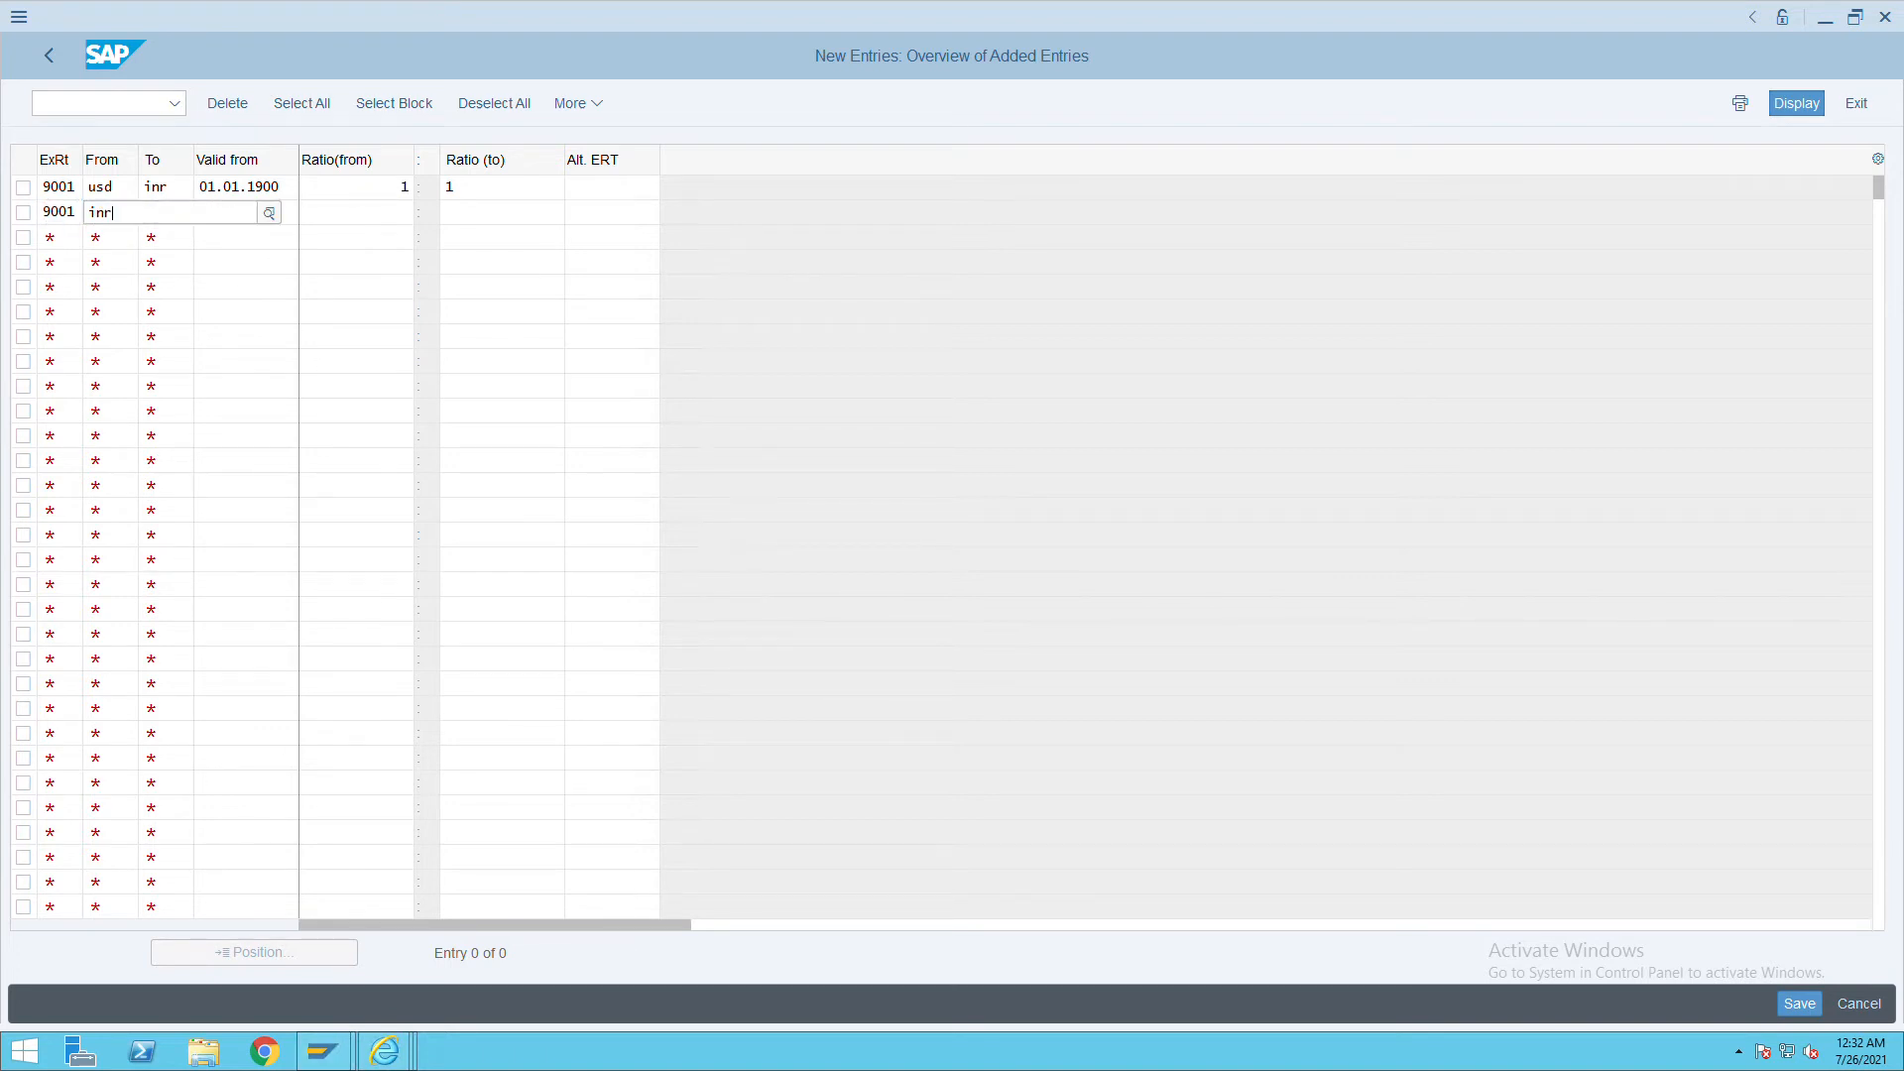
left_click(267, 212)
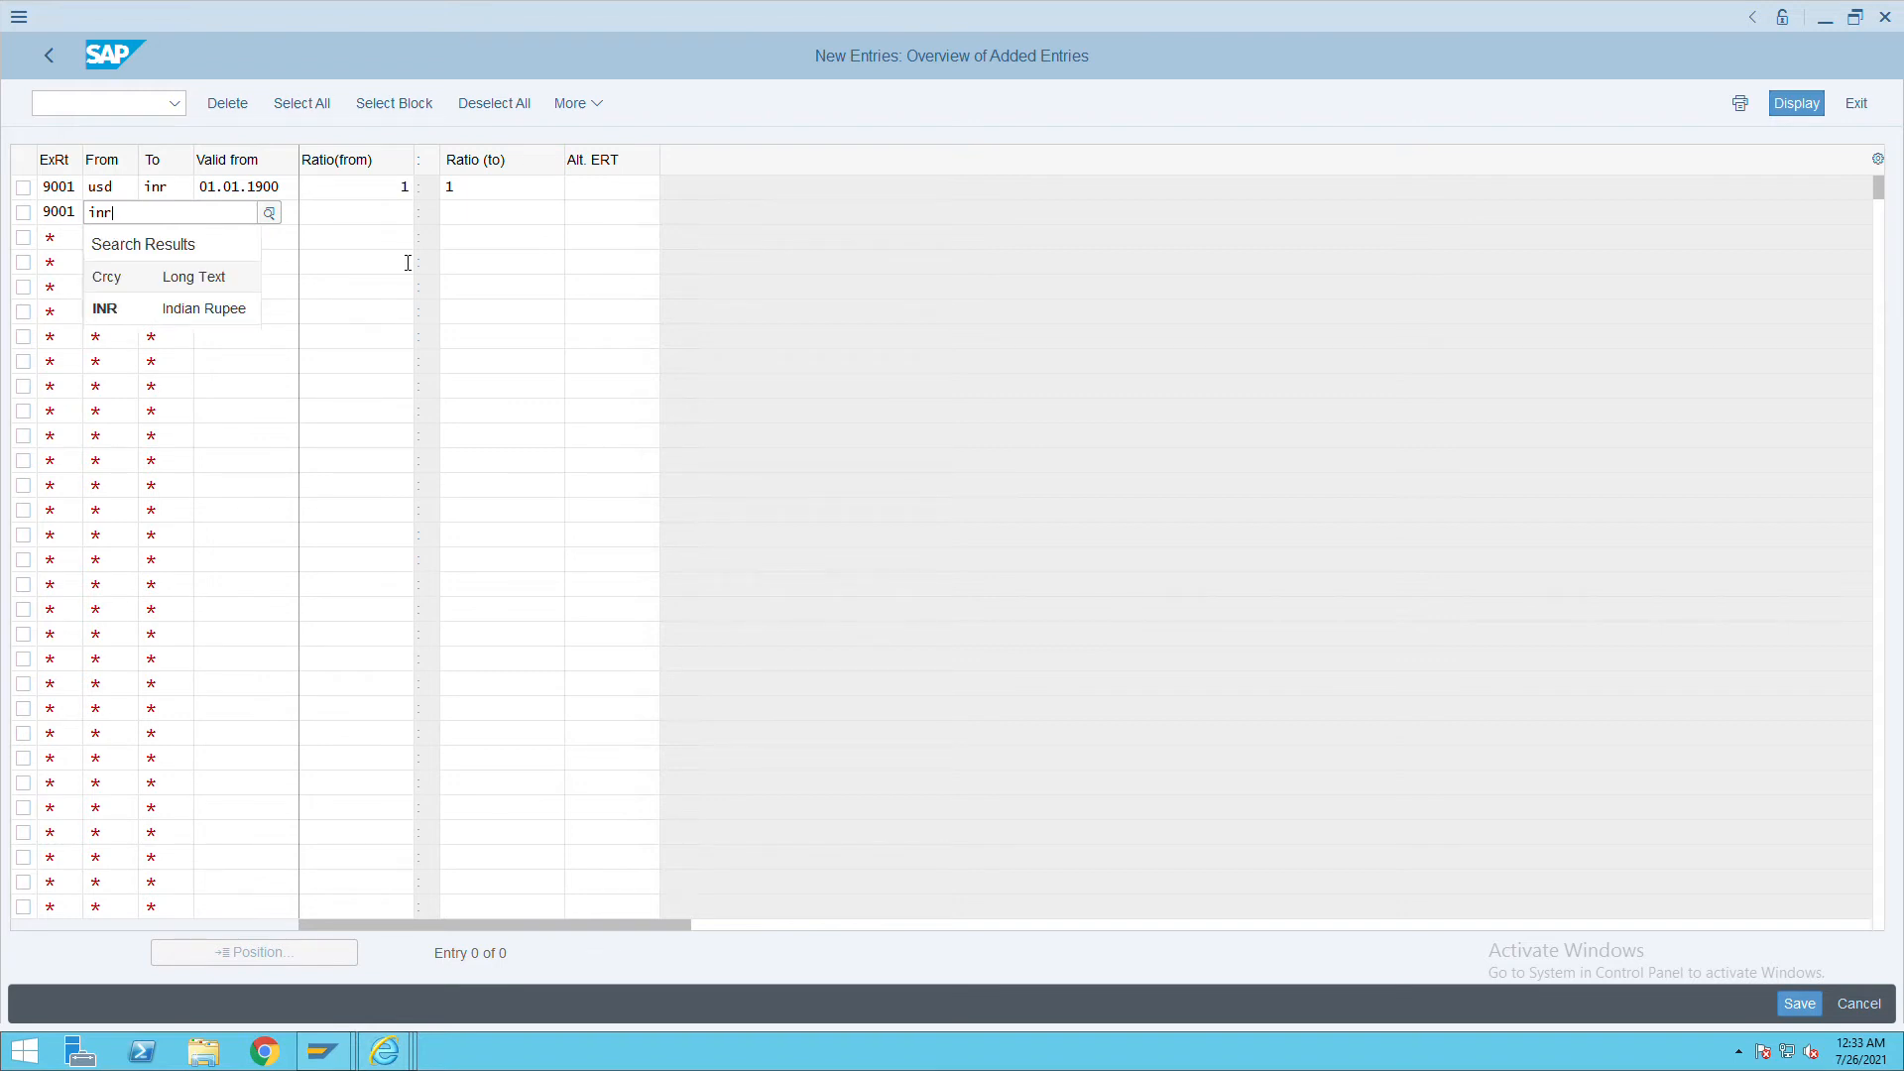
type("usd")
left_click(245, 211)
type("01.01.1900")
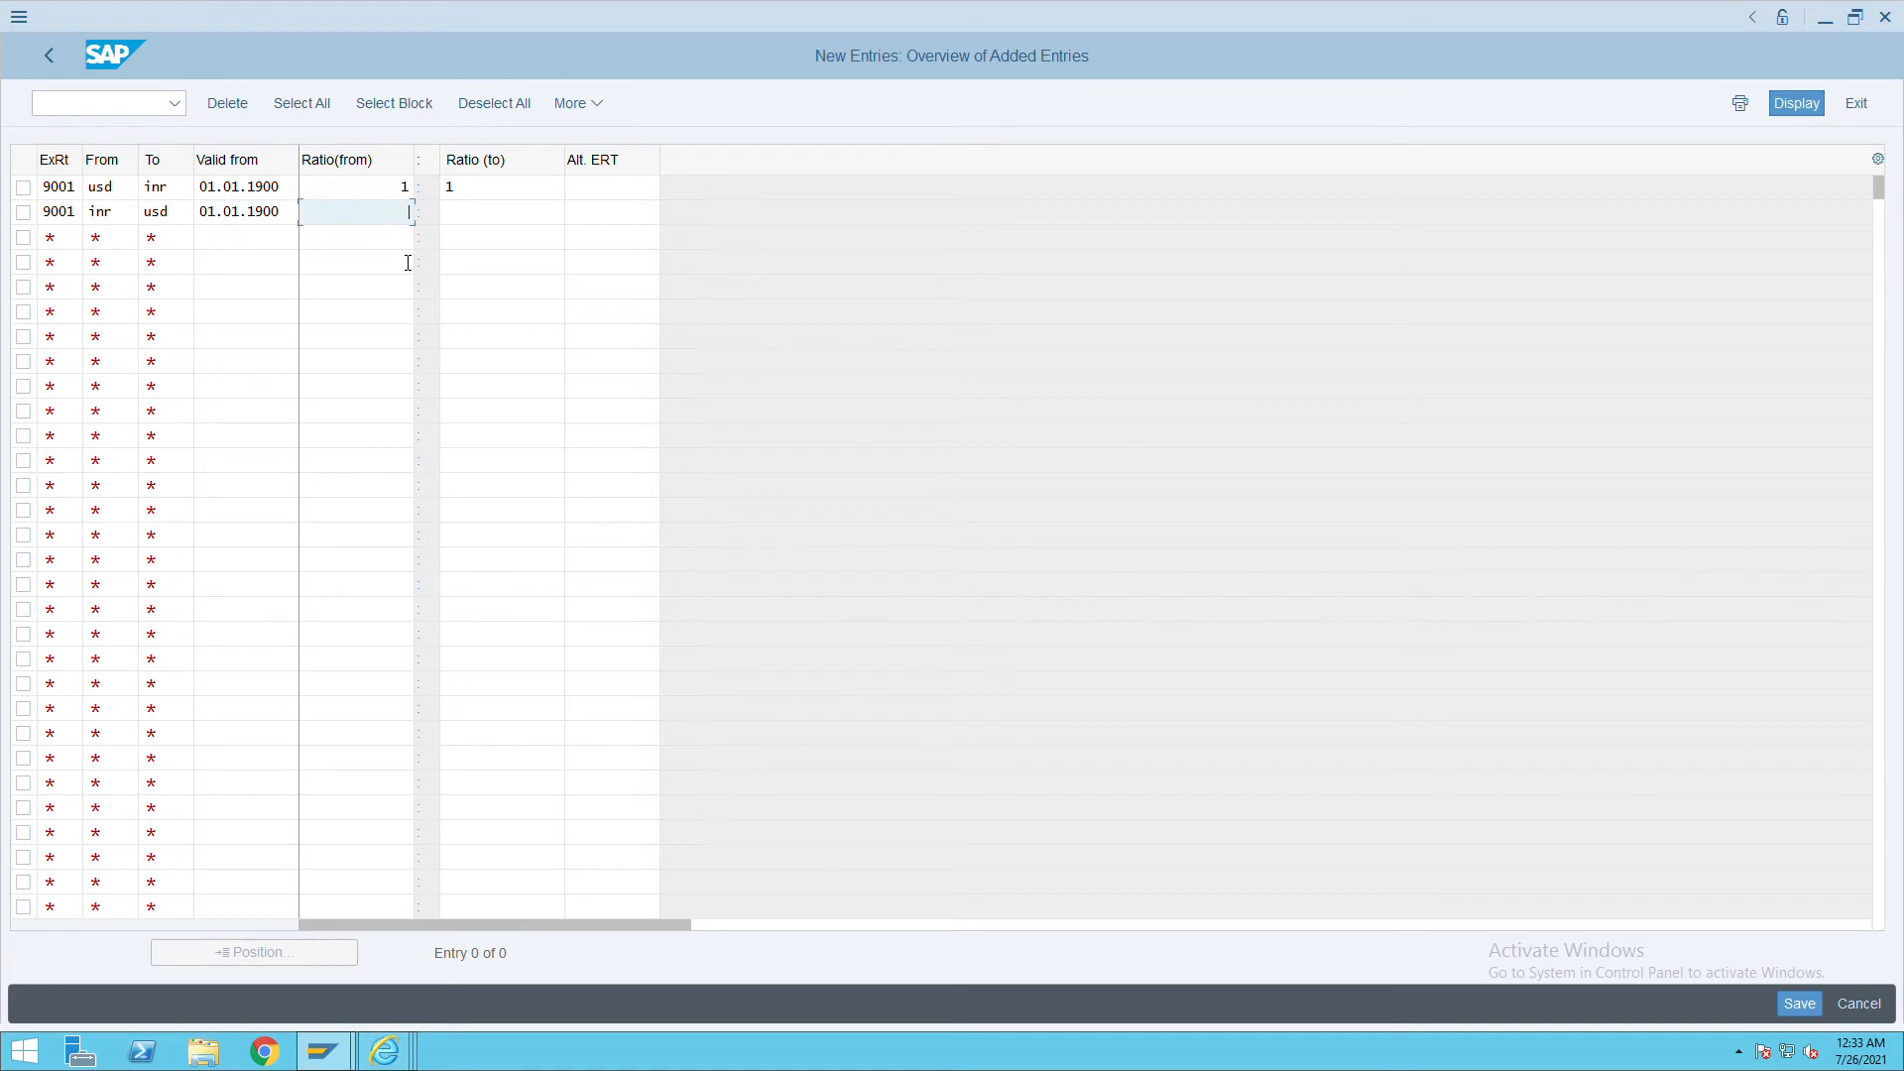
type("1")
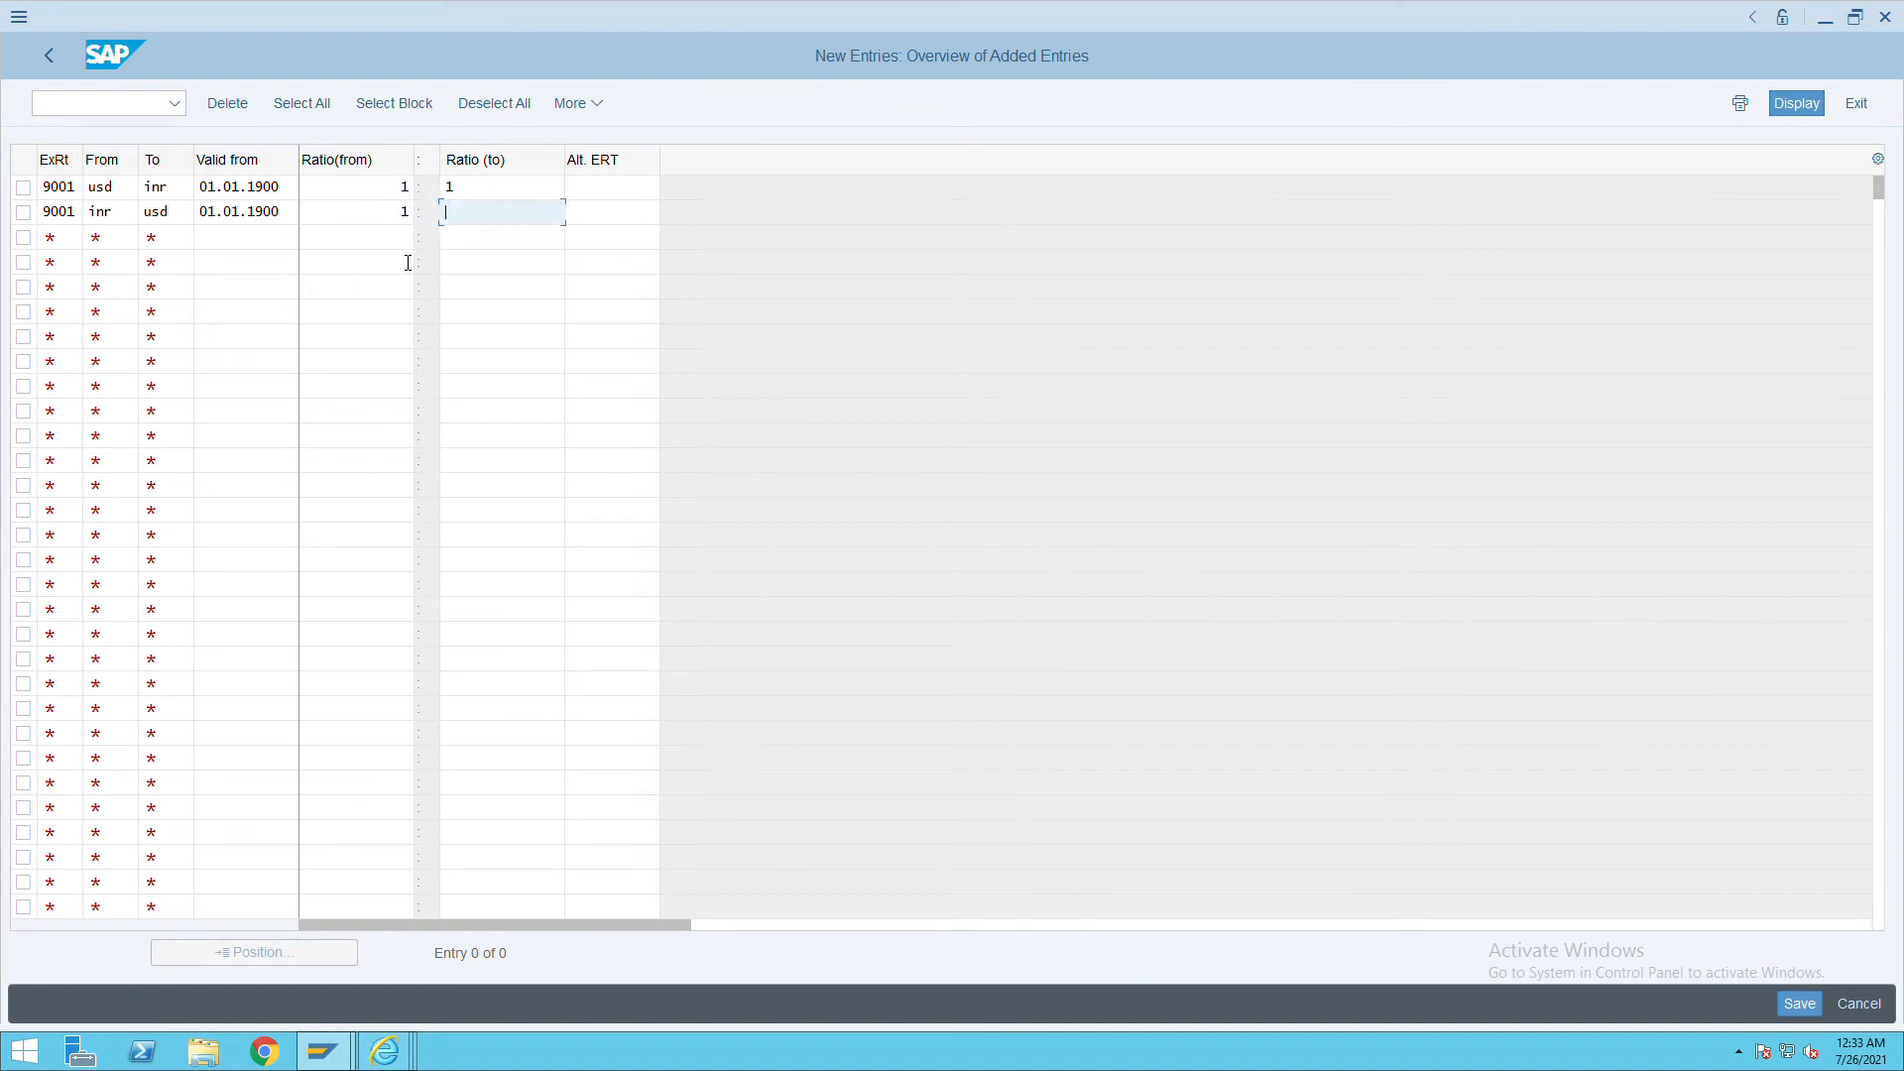
type("1")
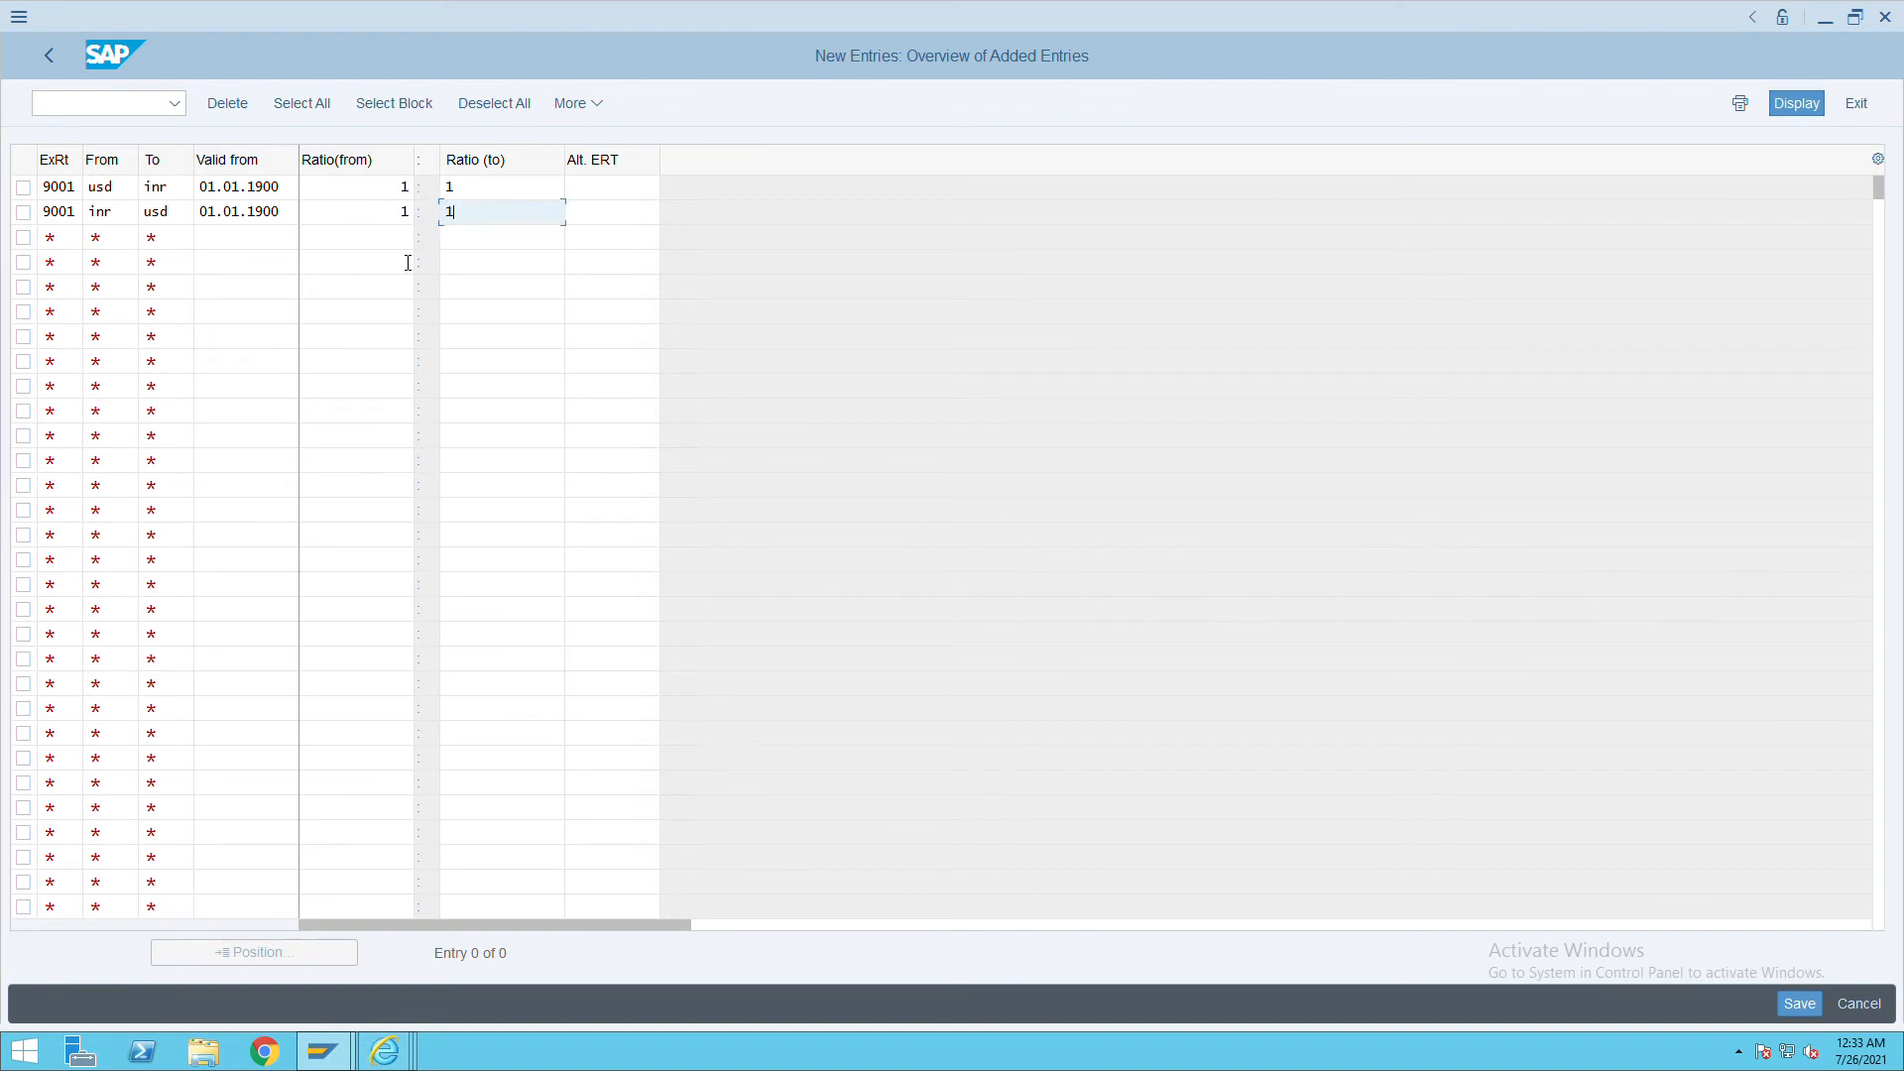
mouse_move(678, 362)
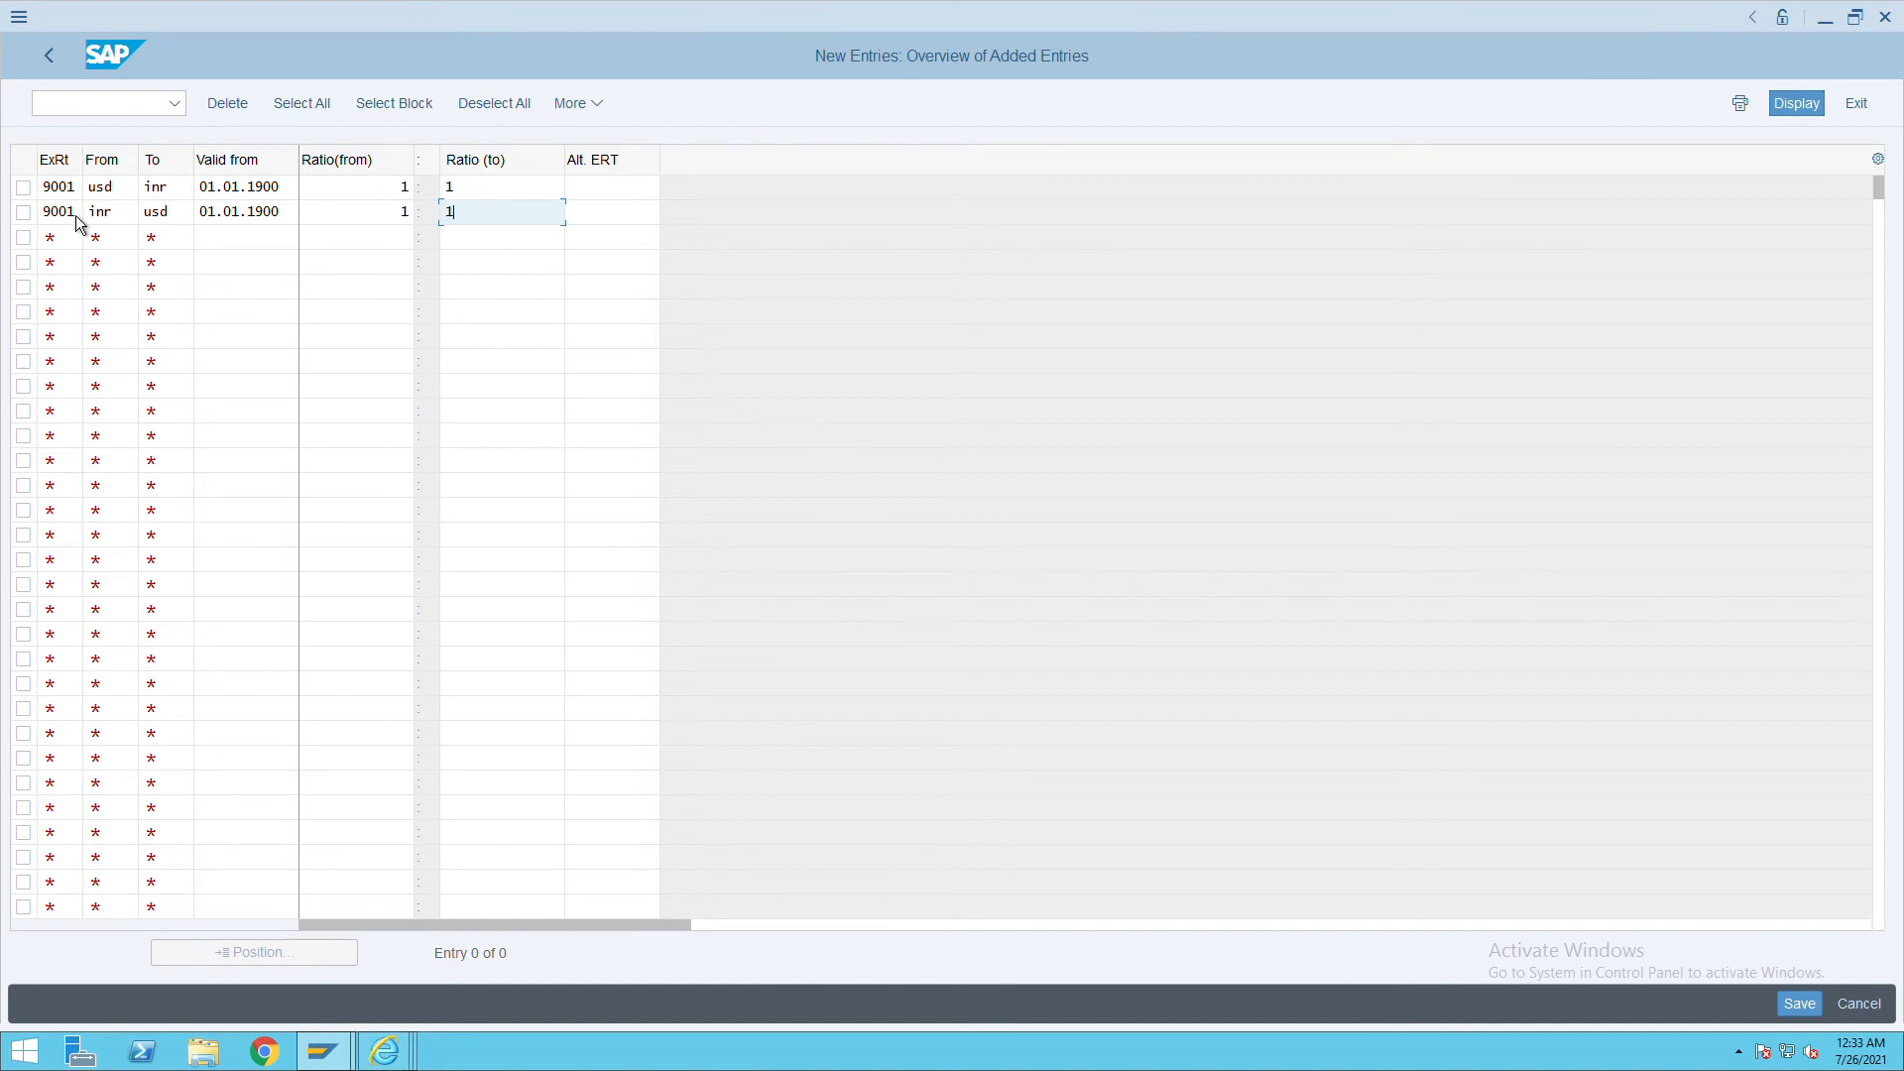
mouse_move(1583, 773)
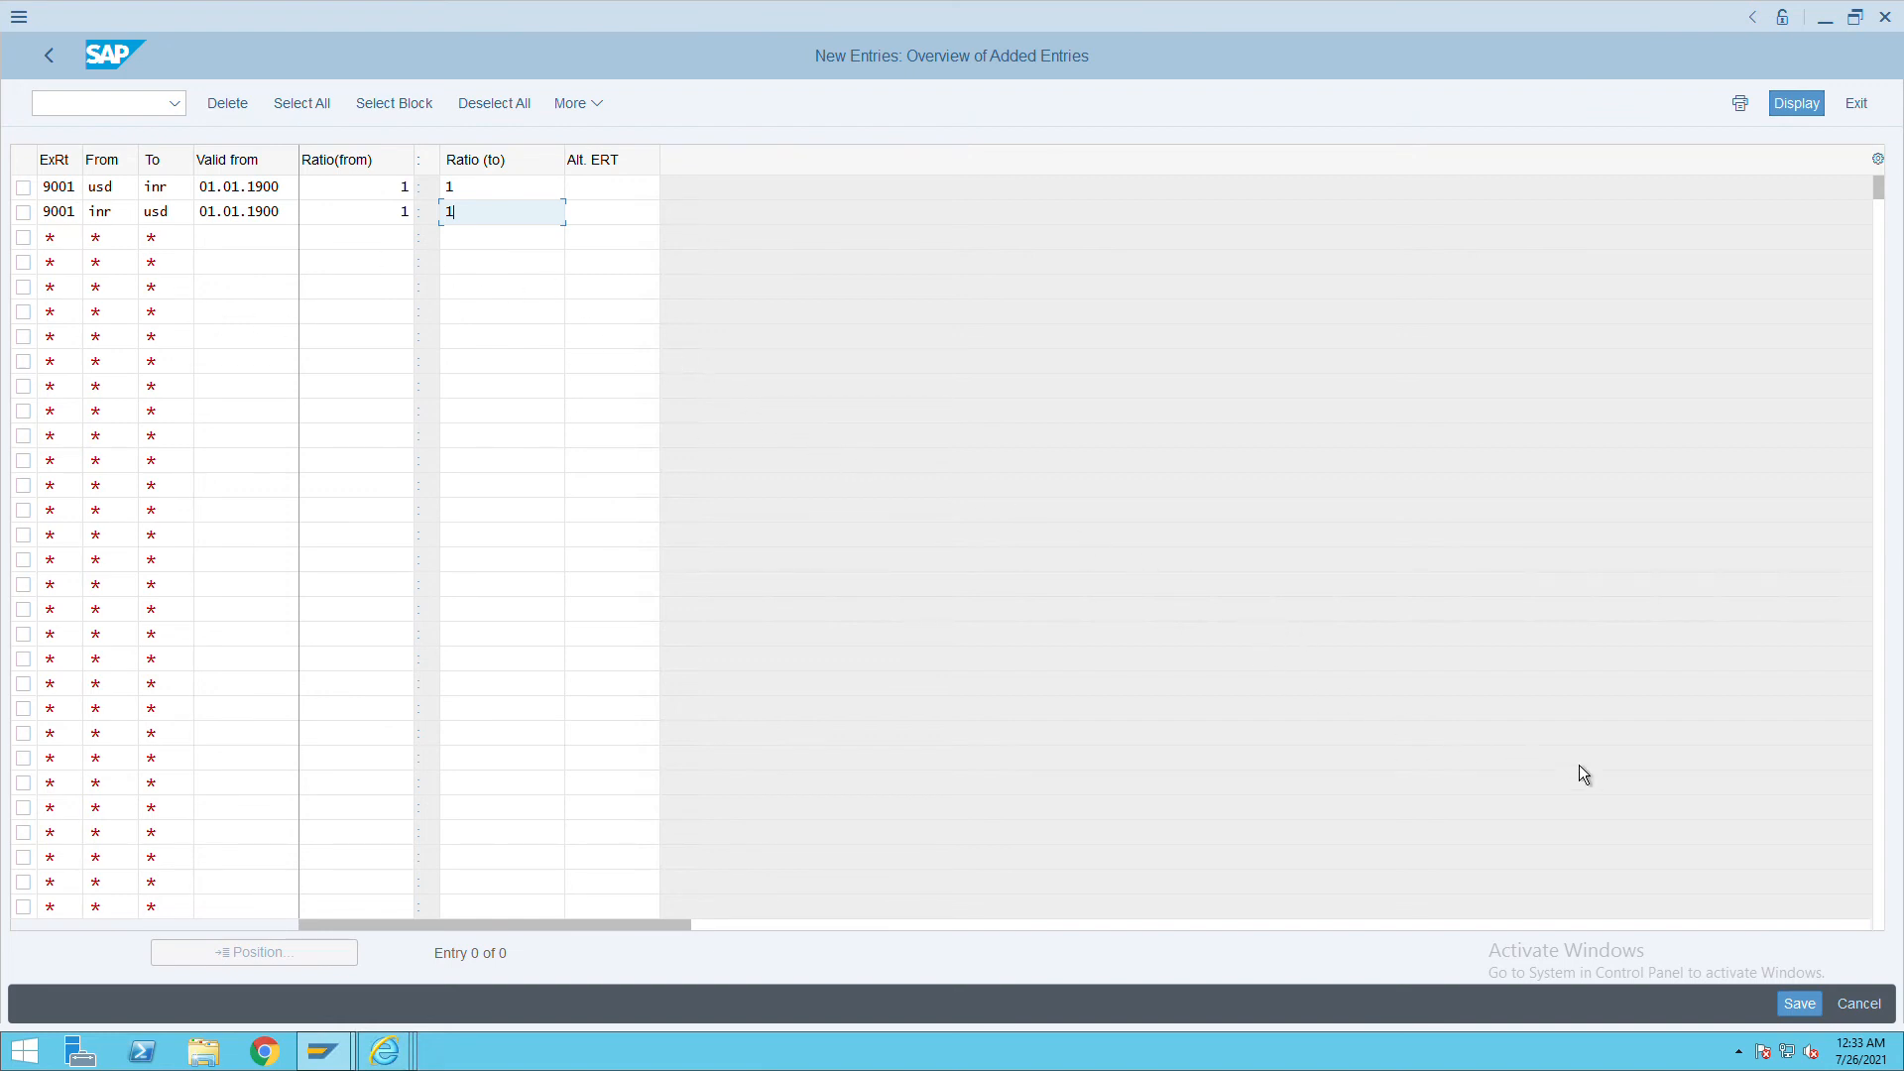
mouse_move(1020, 573)
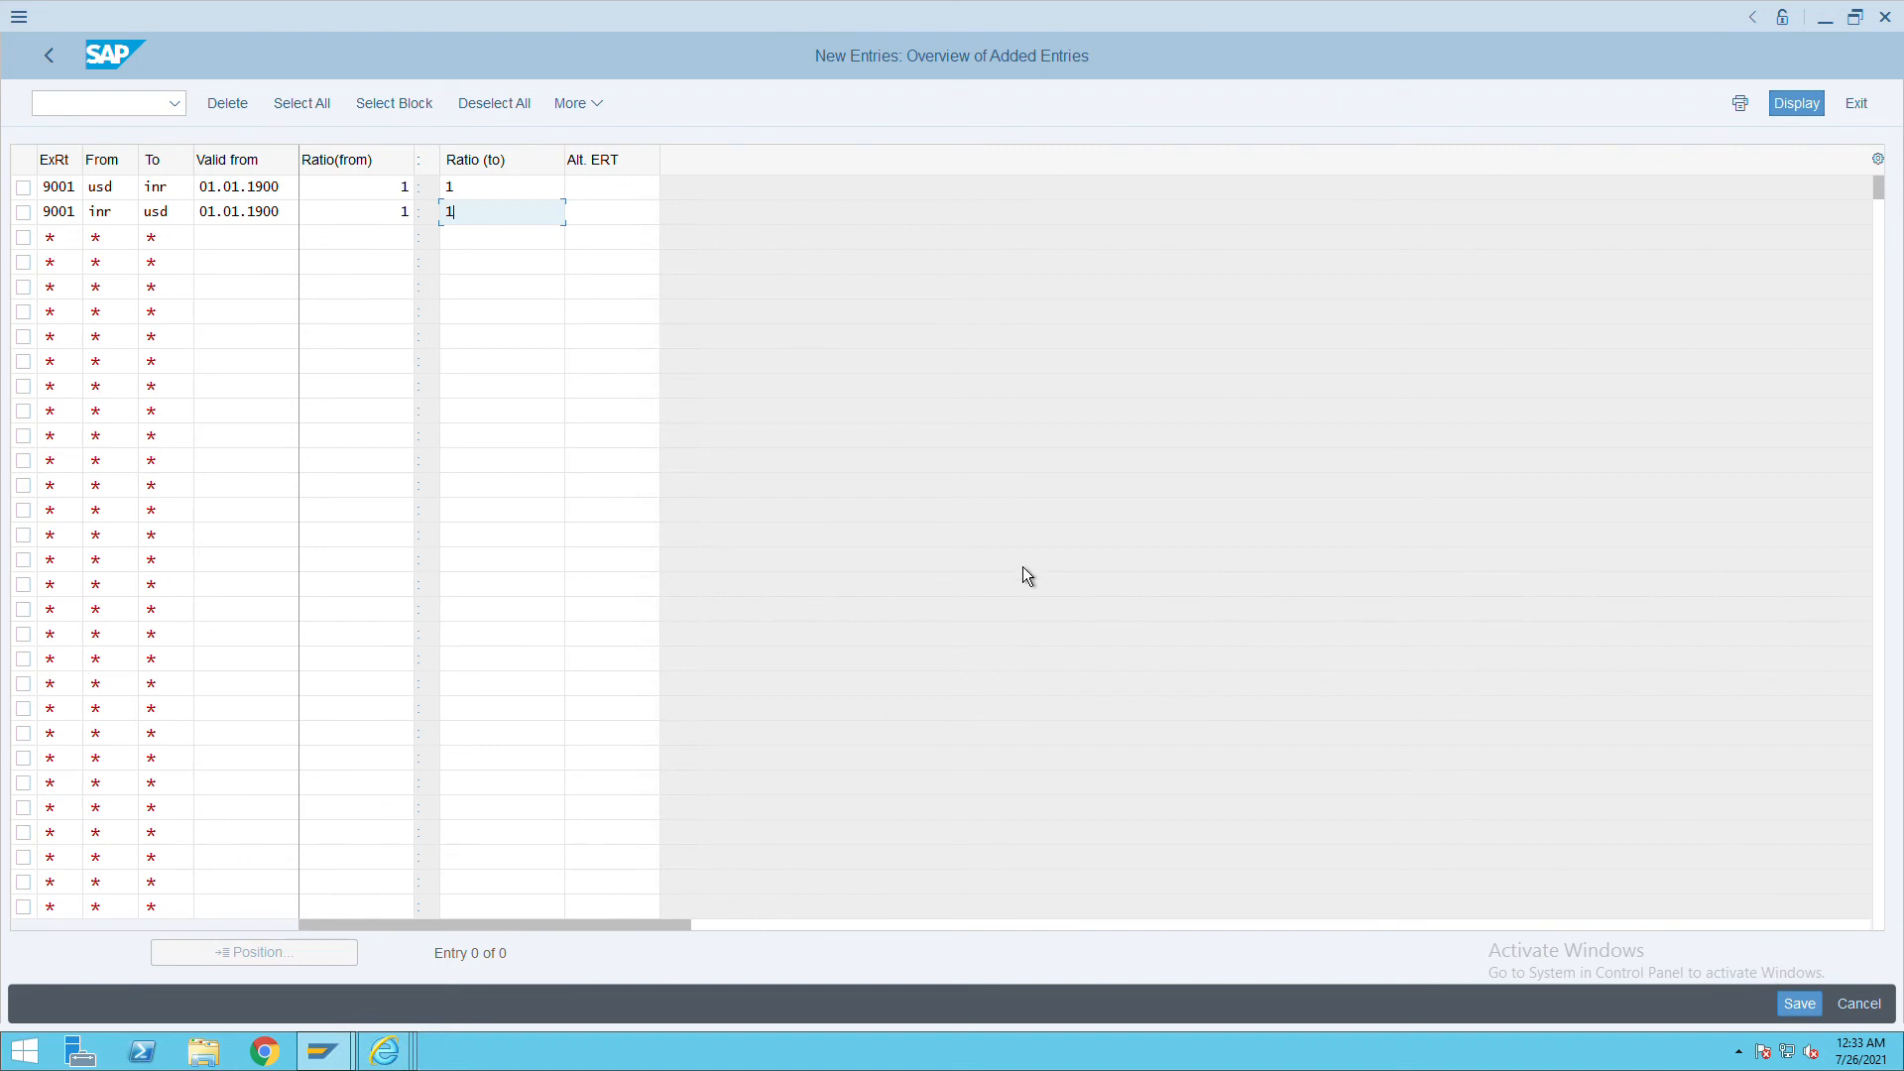
mouse_move(1560, 771)
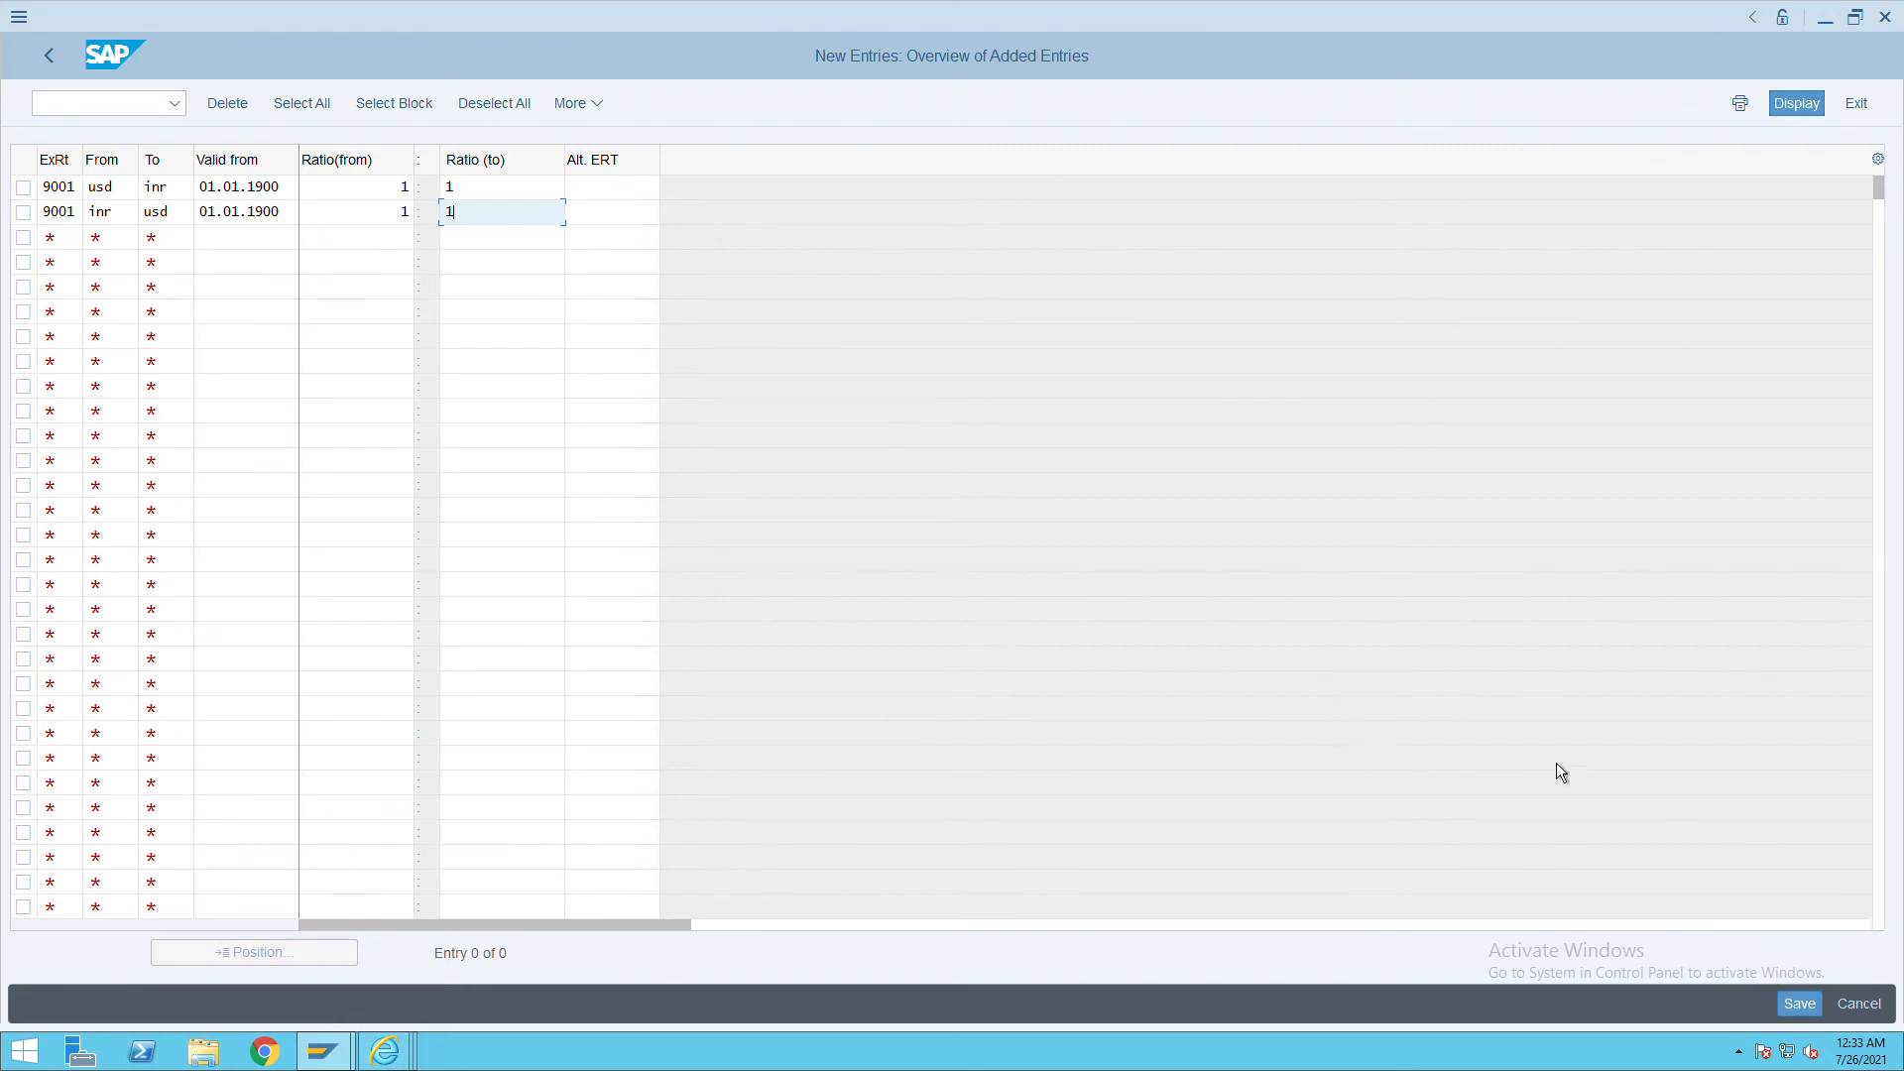
Step: Save the USD→INR and INR→USD entries and confirm 'Data was saved'
left_click(1798, 1003)
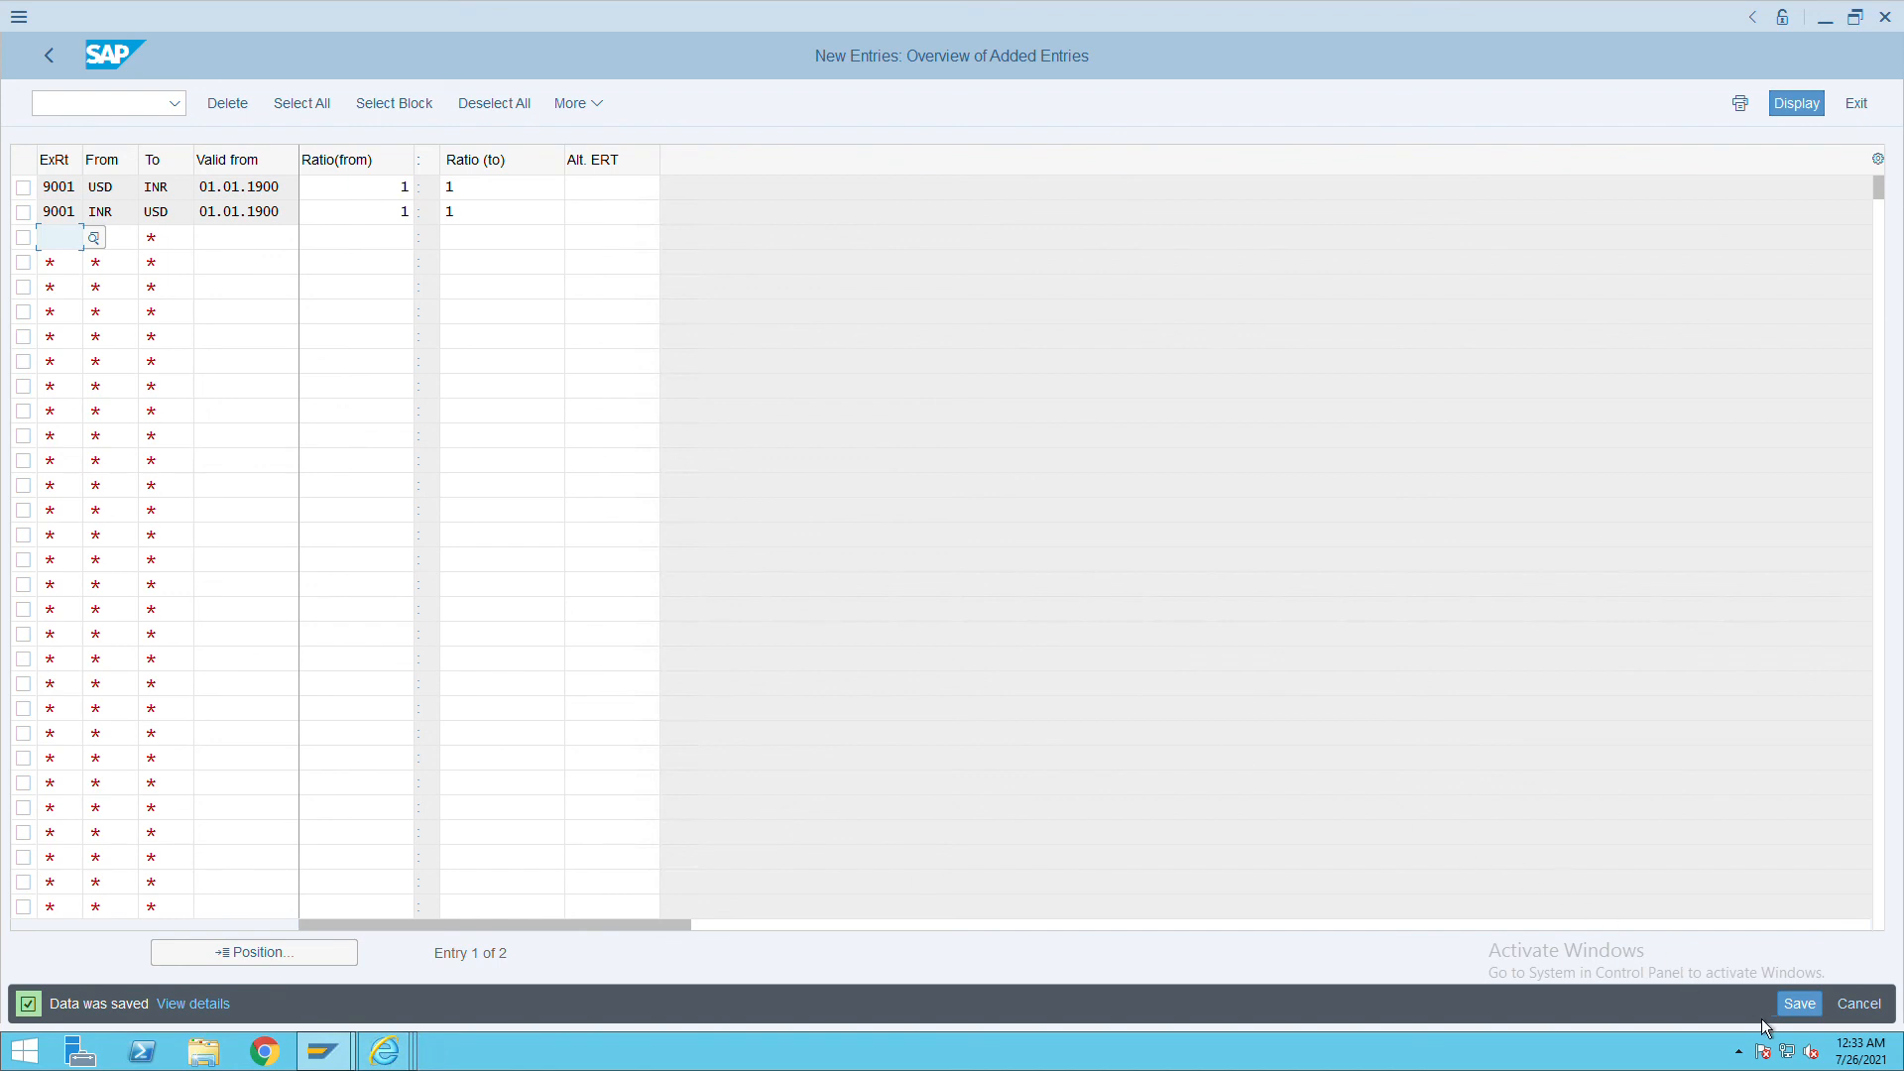
left_click(1798, 1003)
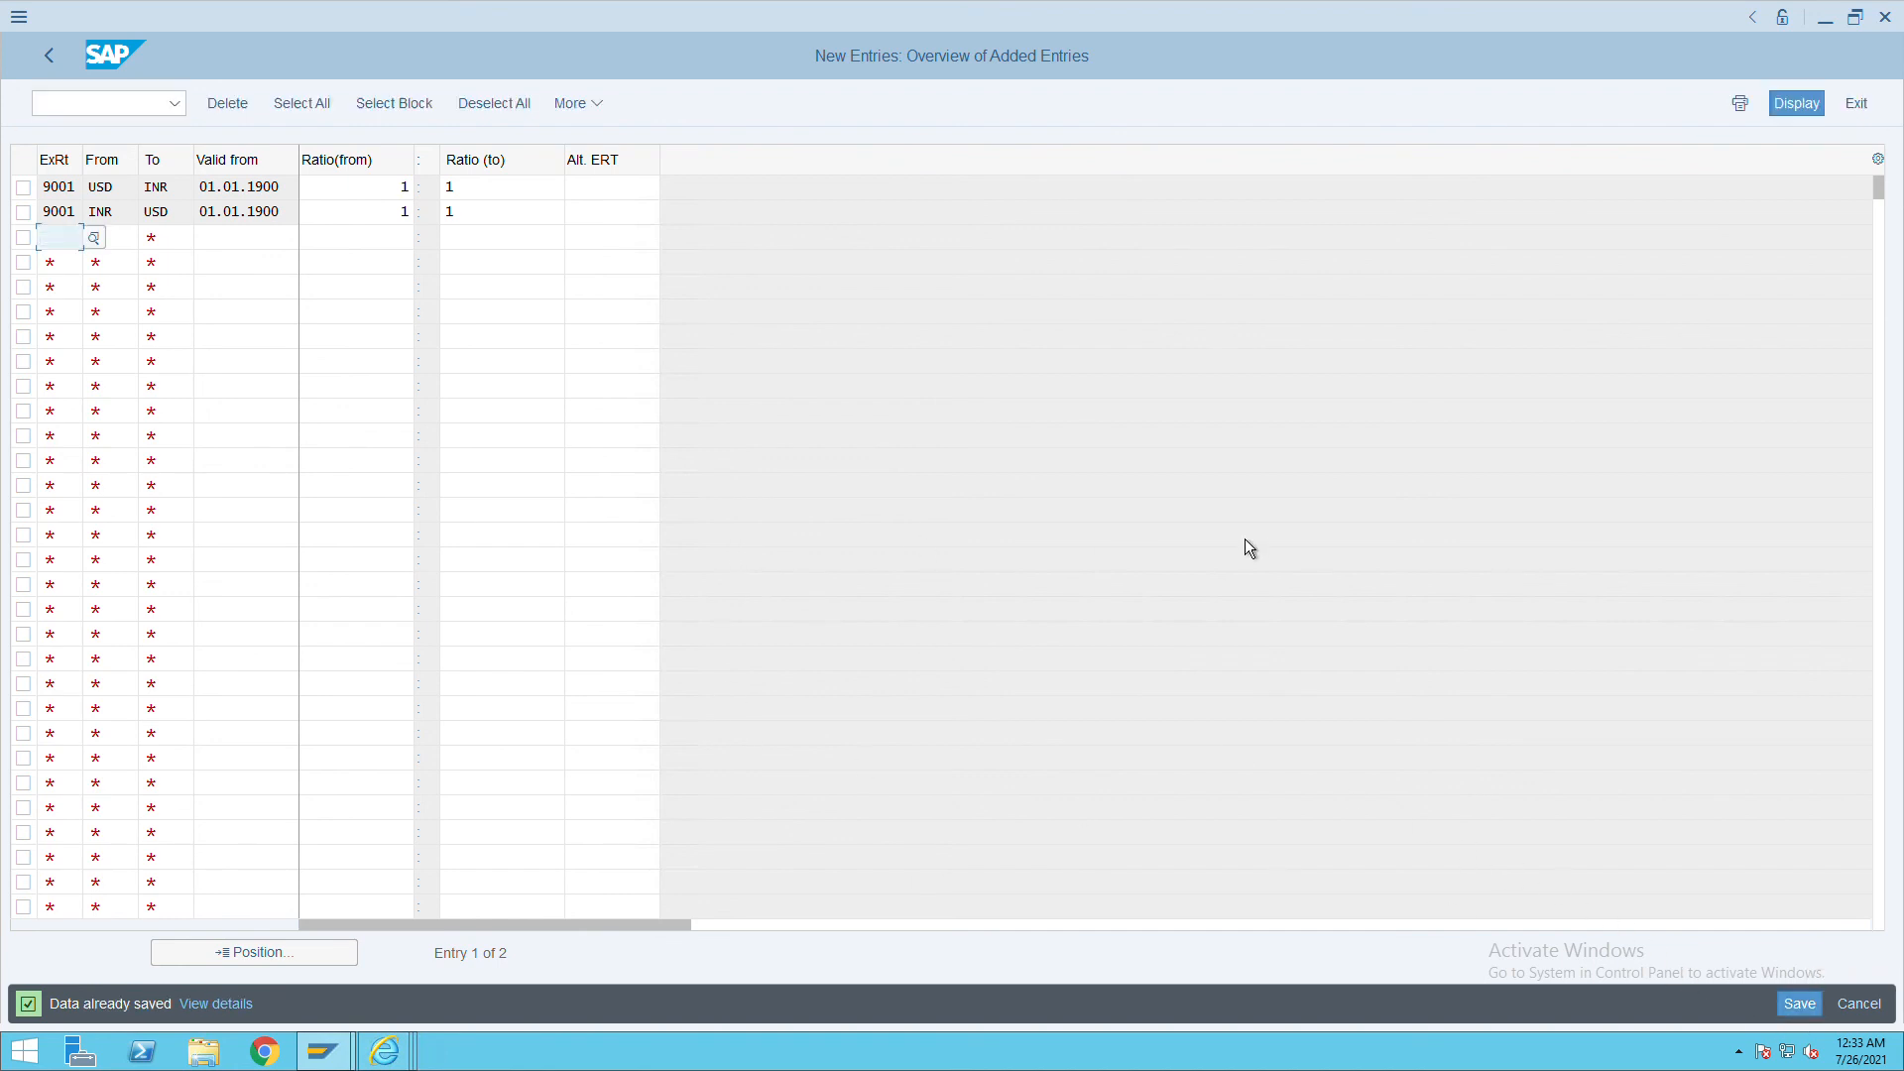